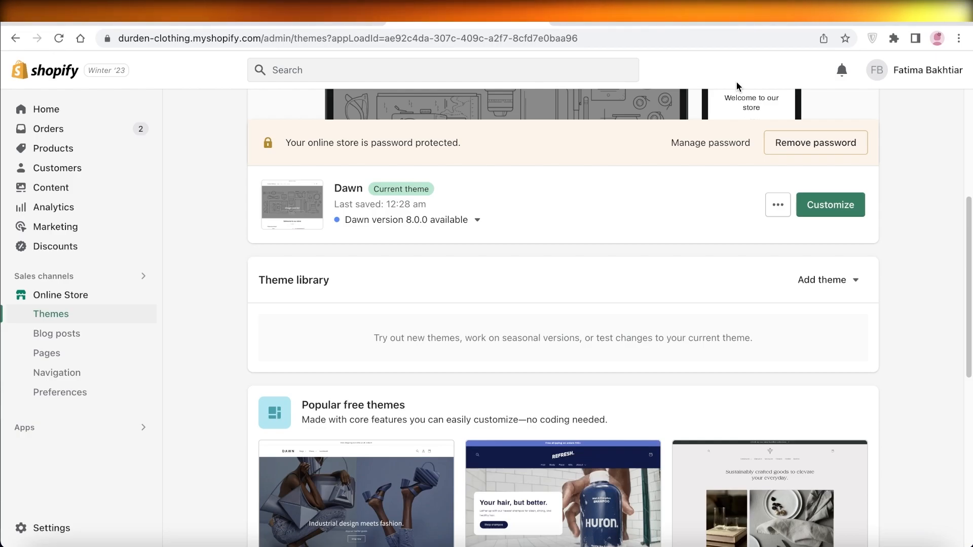
pyautogui.moveTo(764, 128)
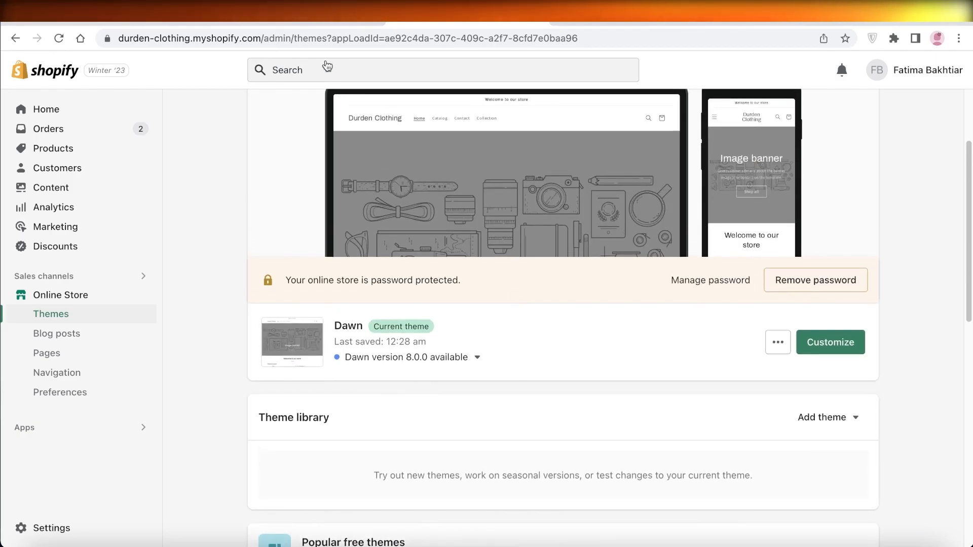
# Step: Return from the themes page to the Shopify admin Home dashboard
pyautogui.click(46, 110)
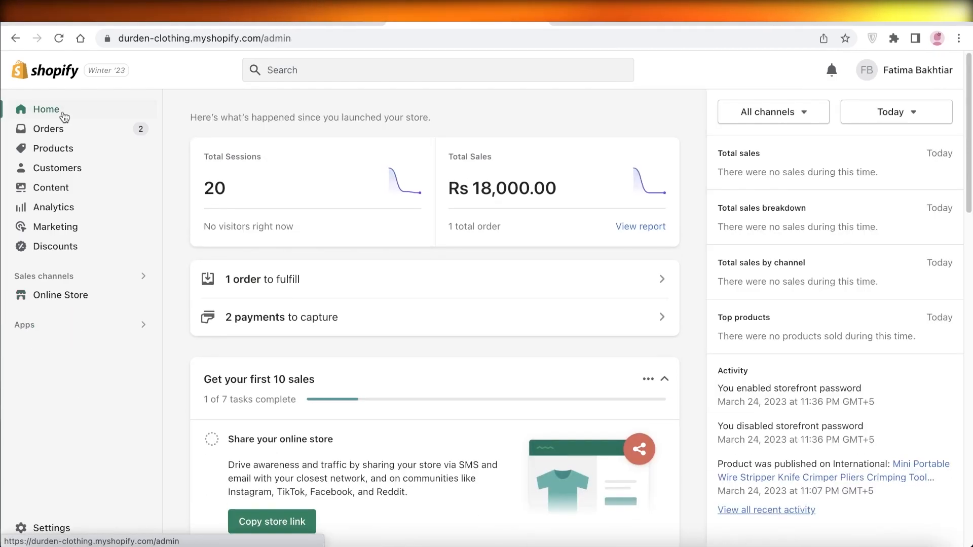
pyautogui.moveTo(98, 118)
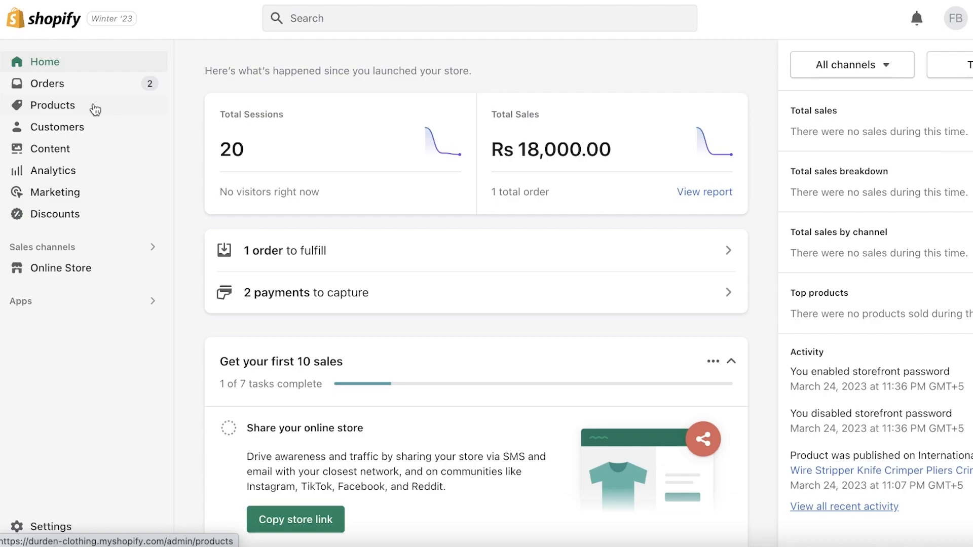
pyautogui.moveTo(210, 113)
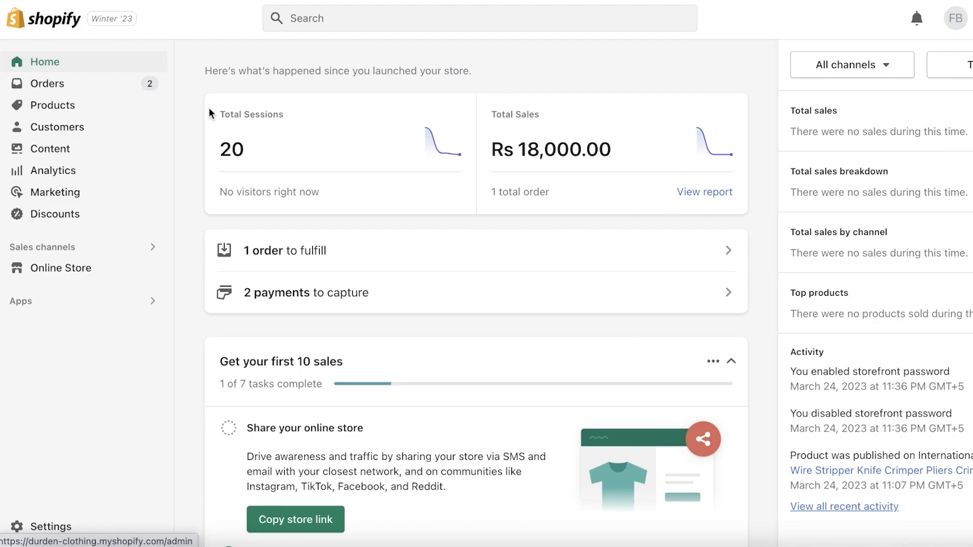
pyautogui.moveTo(69, 268)
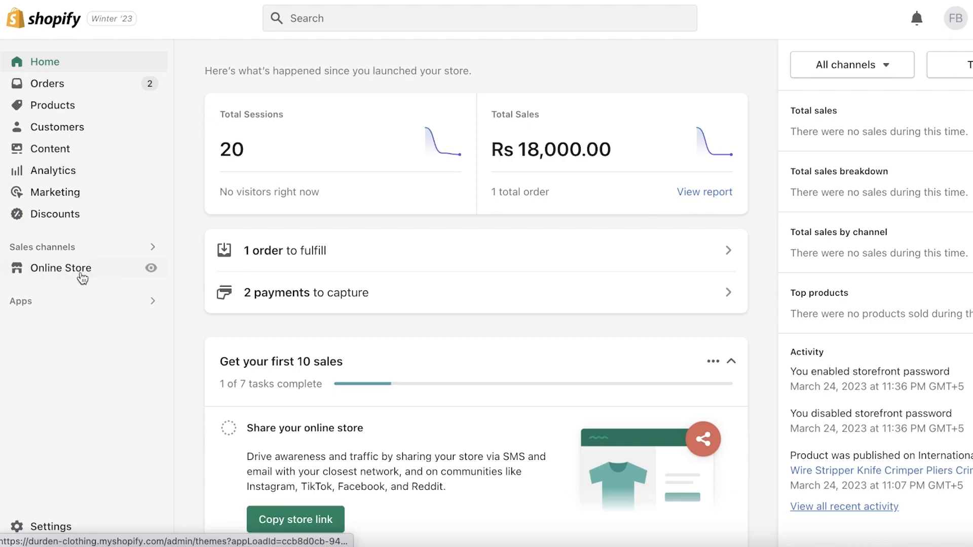
# Step: Duplicate the live Dawn theme to create 'Copy of Dawn', then dismiss the copy's actions menu
pyautogui.click(61, 267)
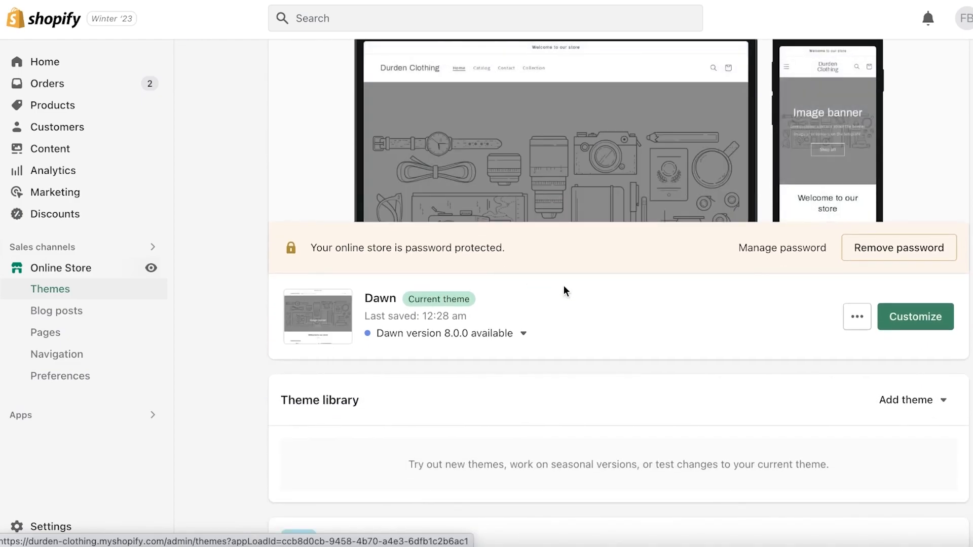
pyautogui.scroll(-3)
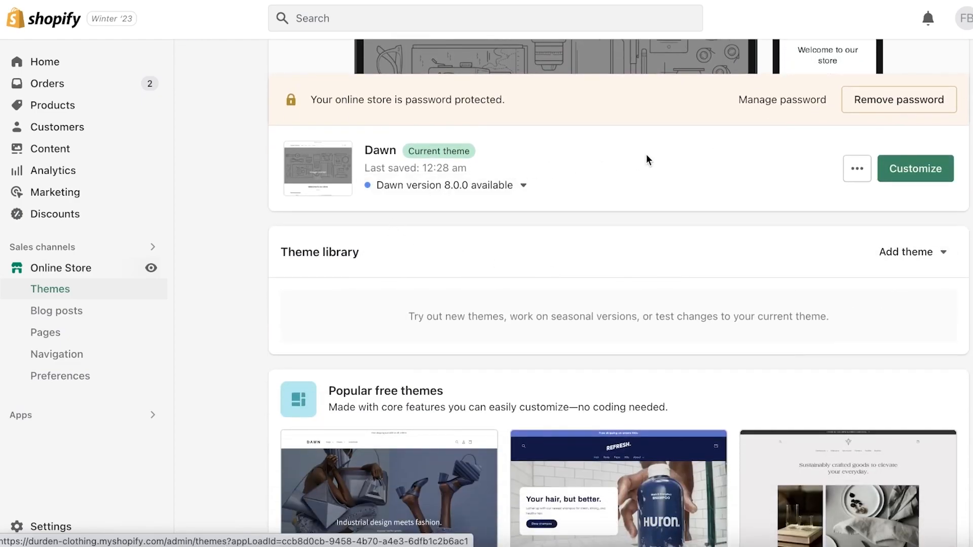
pyautogui.moveTo(733, 150)
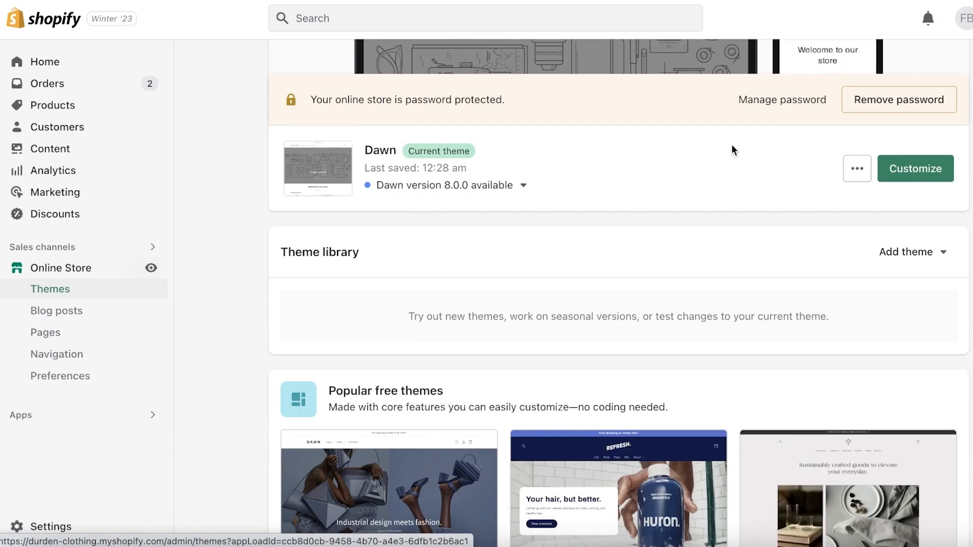
pyautogui.click(856, 168)
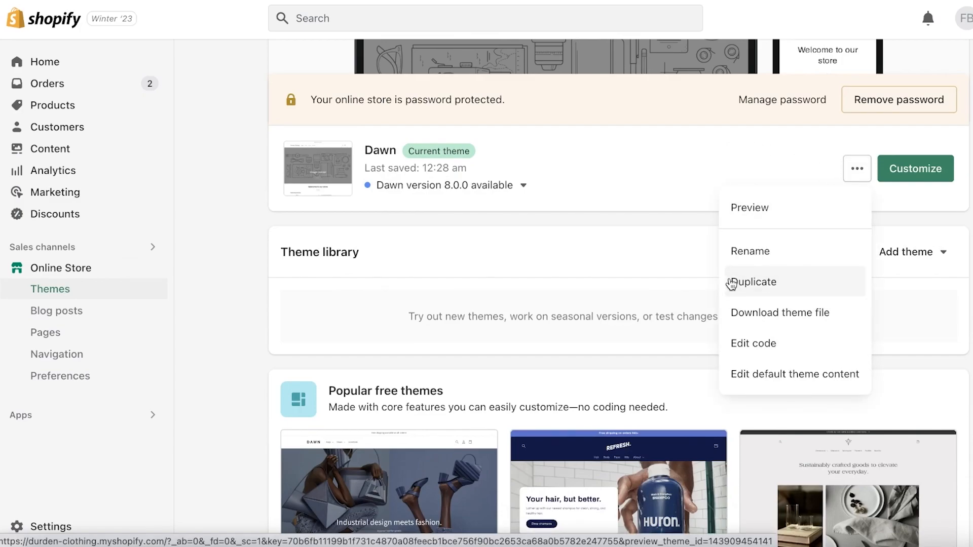
pyautogui.click(755, 282)
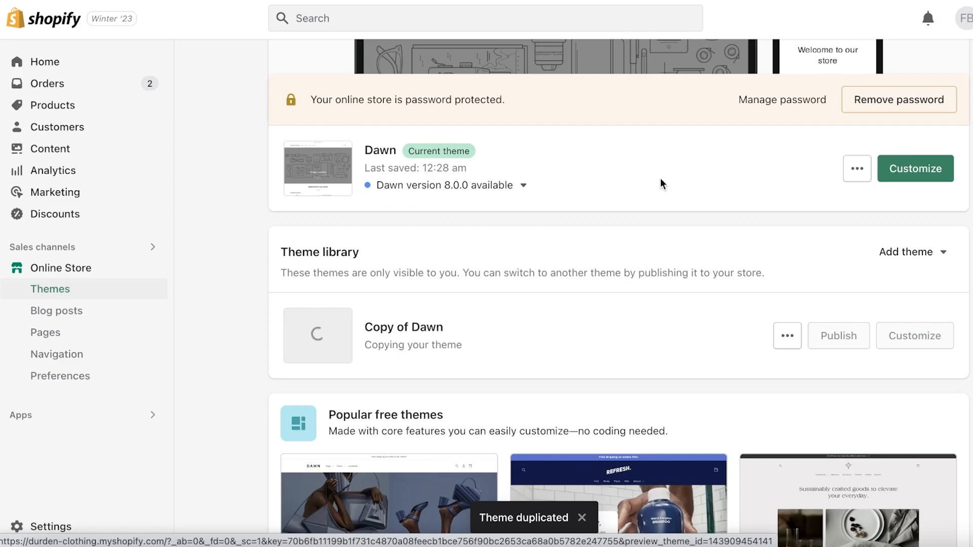
pyautogui.moveTo(361, 375)
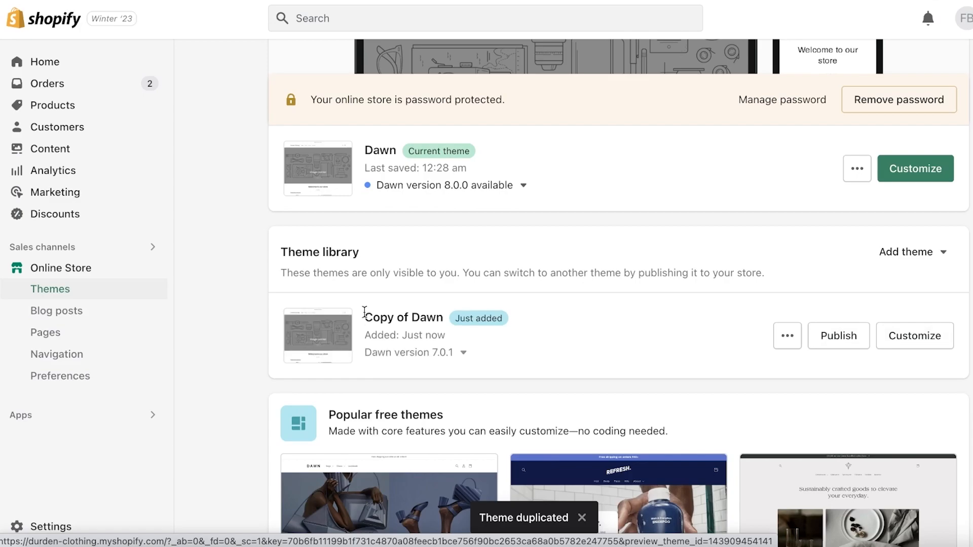
pyautogui.click(786, 336)
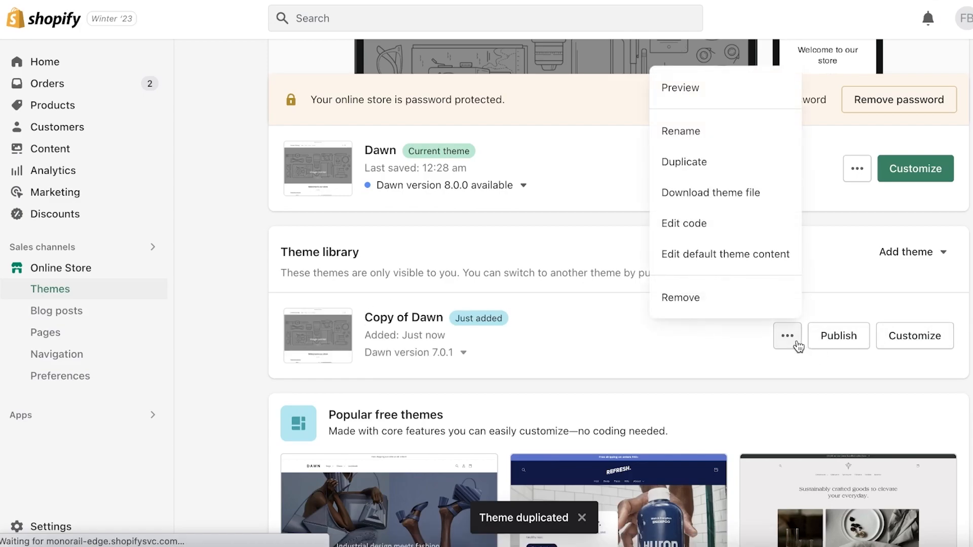
pyautogui.click(835, 280)
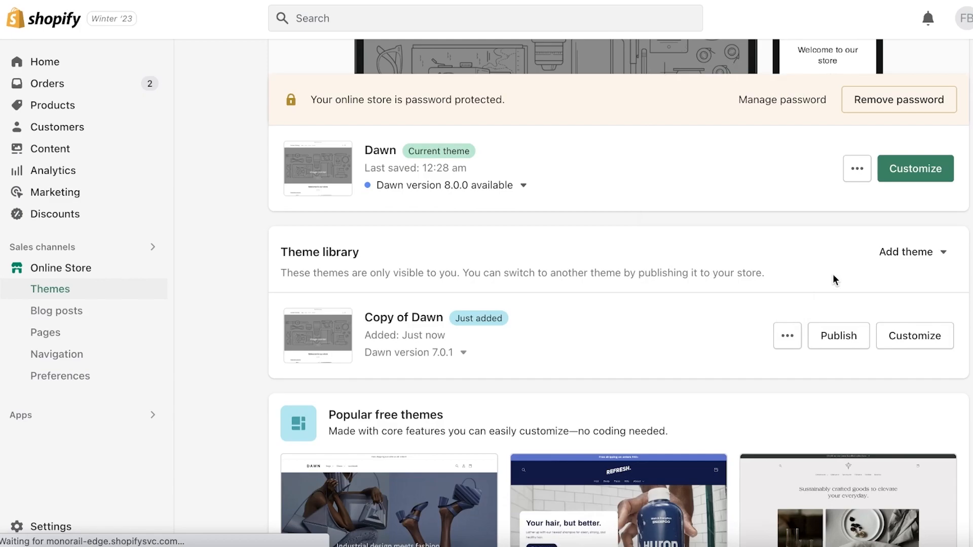
pyautogui.moveTo(819, 286)
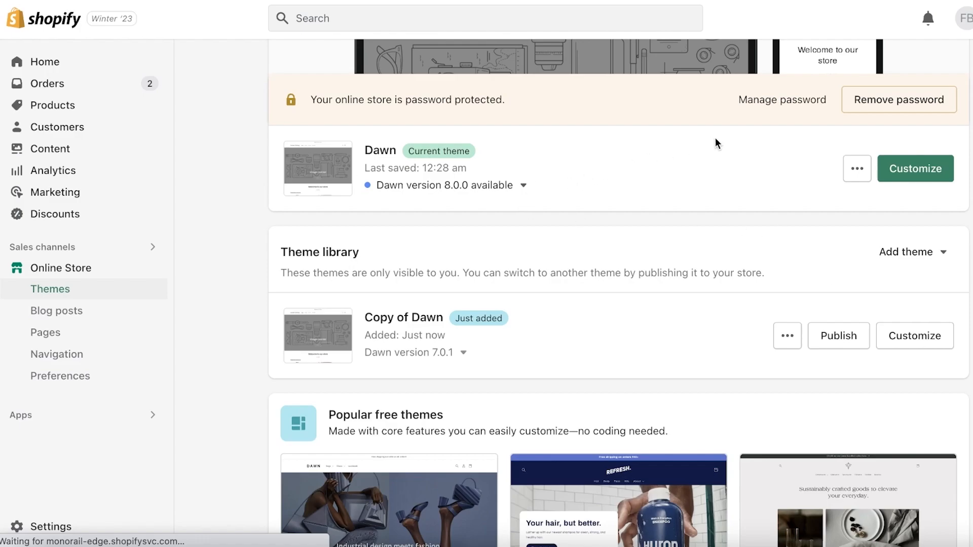
pyautogui.moveTo(805, 197)
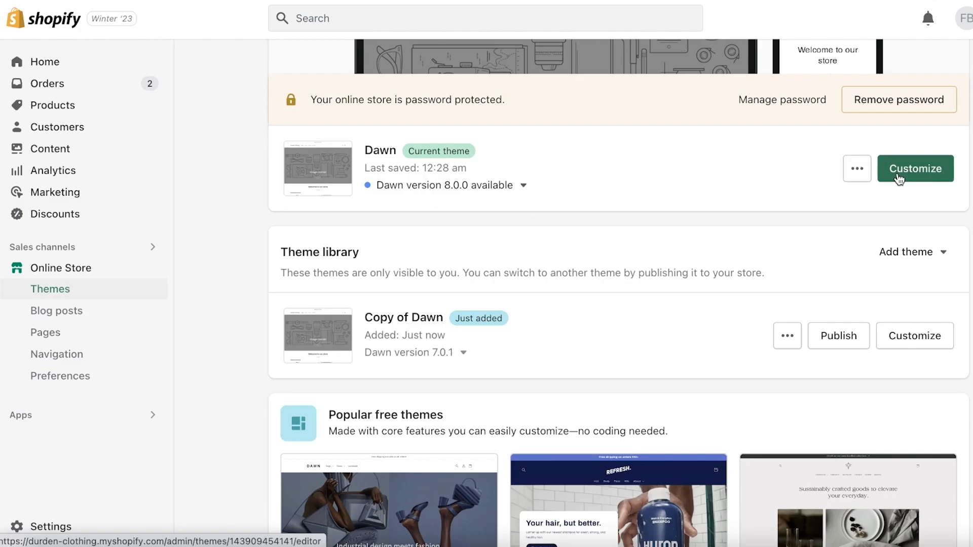
pyautogui.click(914, 168)
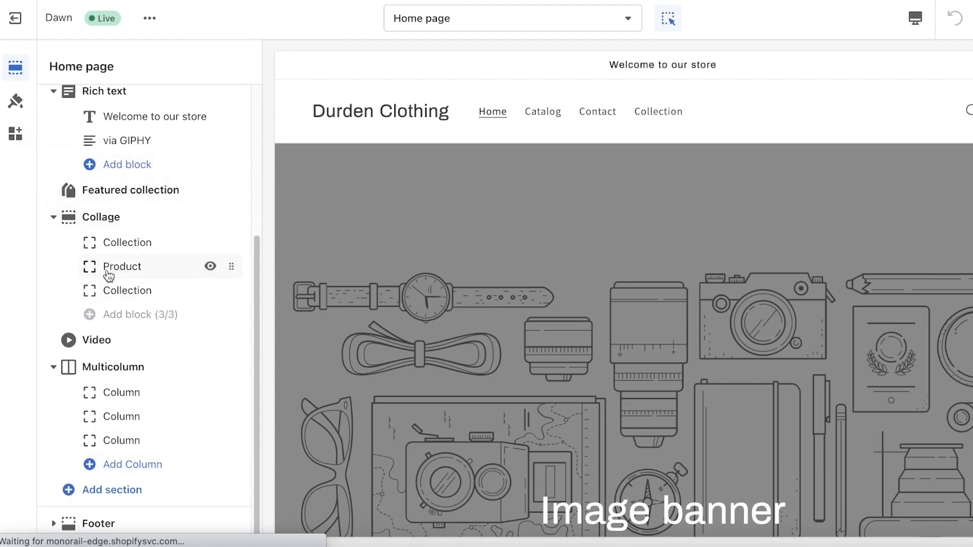
pyautogui.click(122, 266)
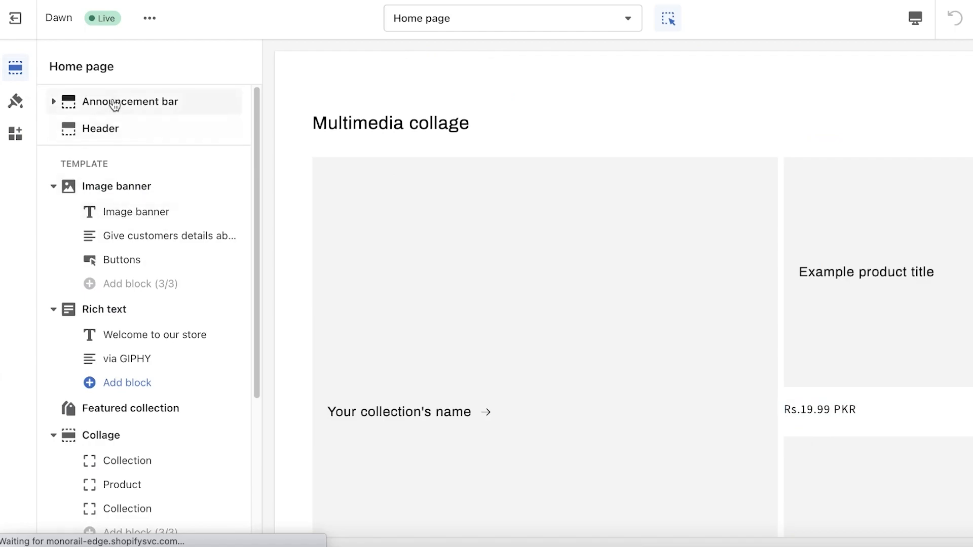
pyautogui.click(130, 102)
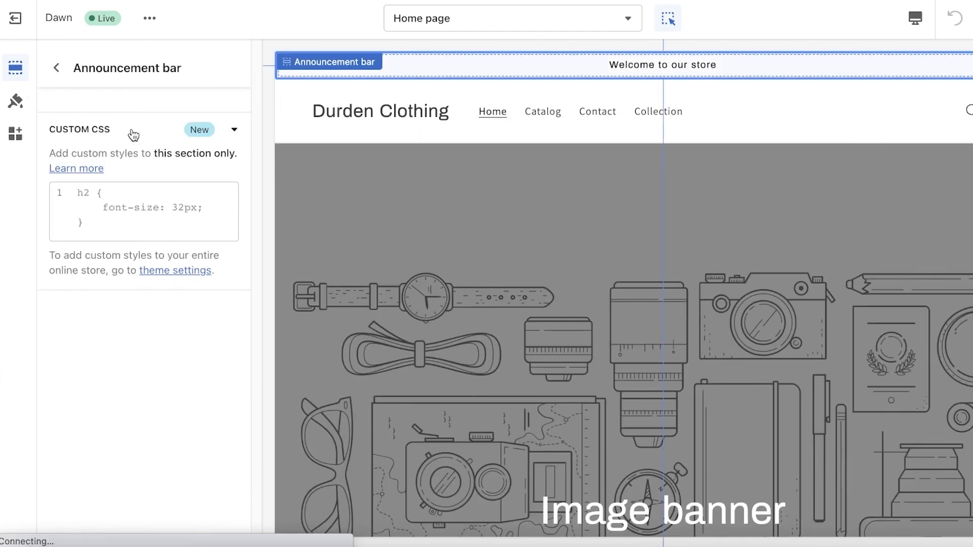
pyautogui.click(56, 67)
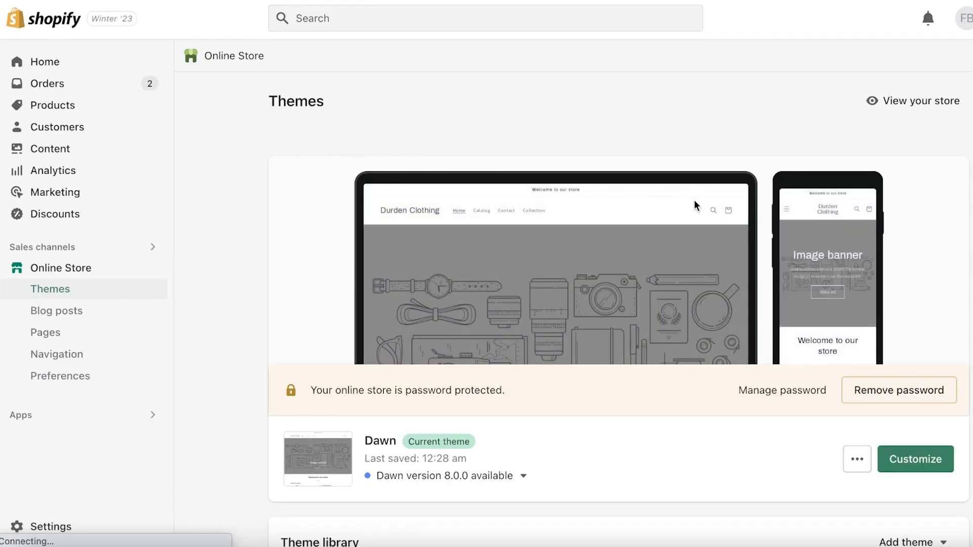
# Step: Open the Dawn theme's code editor and scroll through theme.liquid's head section
pyautogui.click(857, 251)
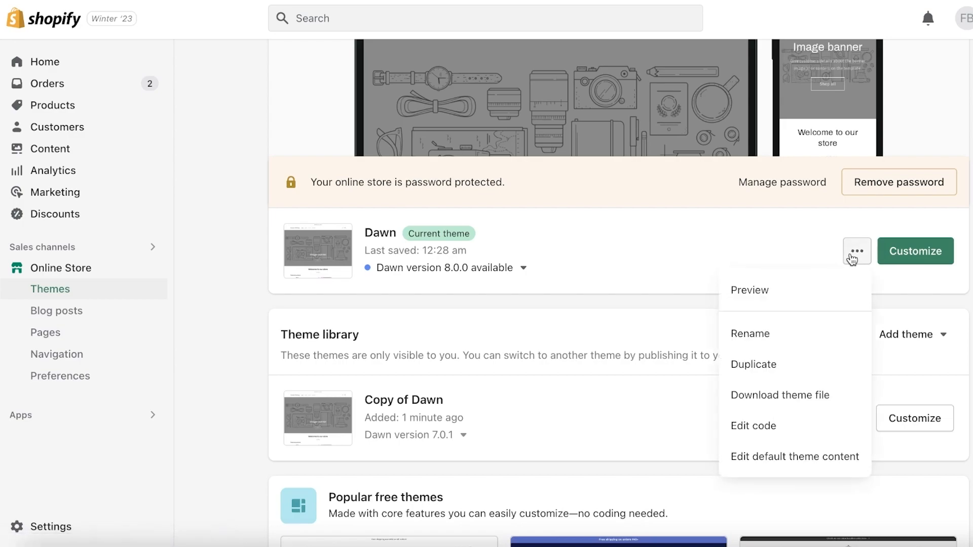
pyautogui.click(753, 426)
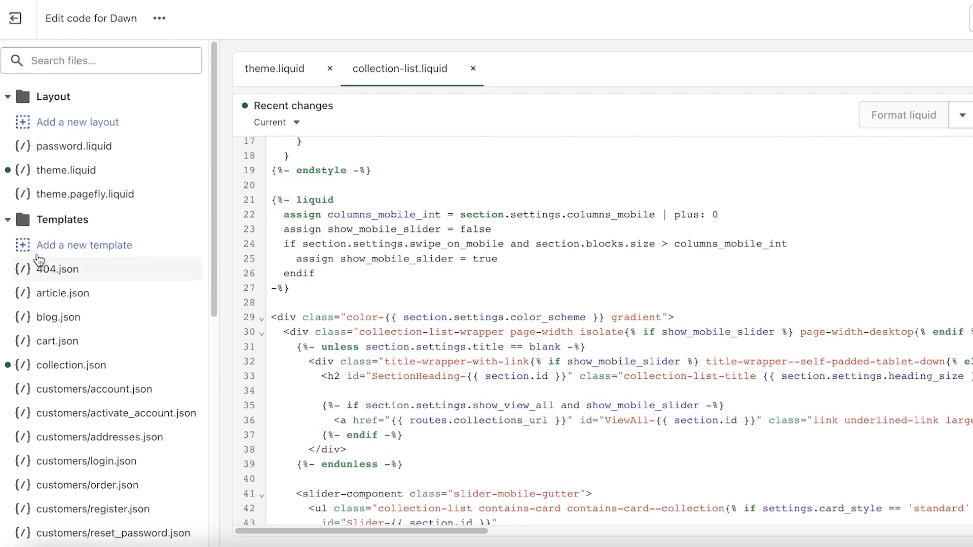
pyautogui.click(8, 97)
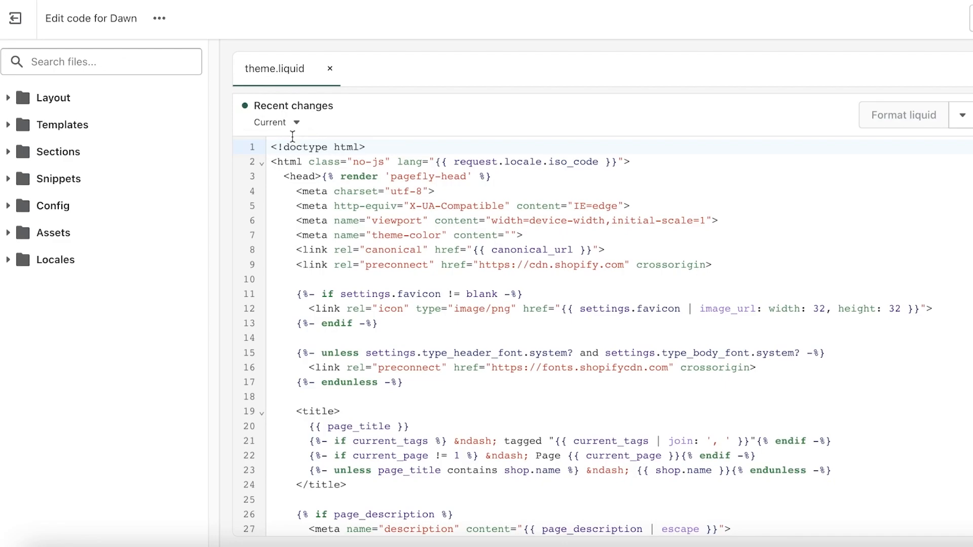
pyautogui.moveTo(721, 10)
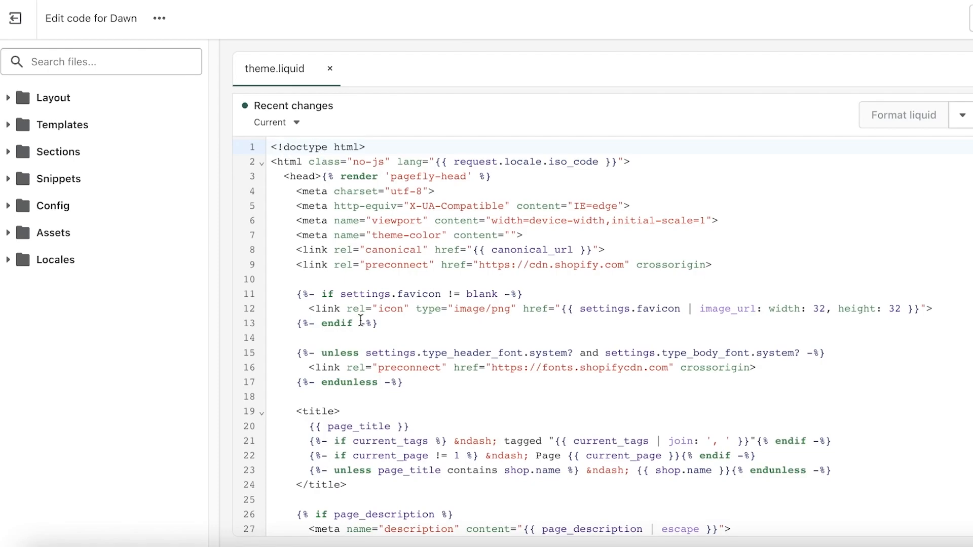
pyautogui.scroll(-3)
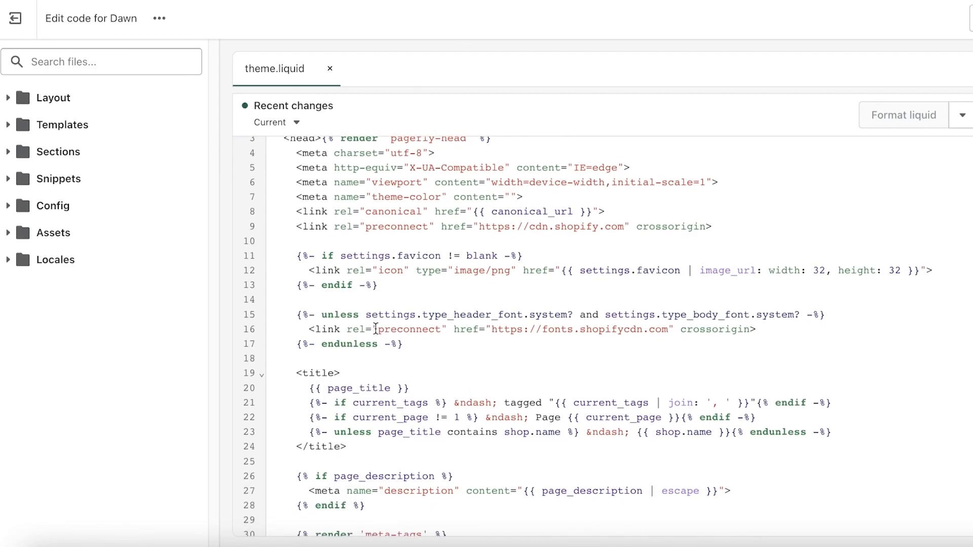
pyautogui.scroll(-3)
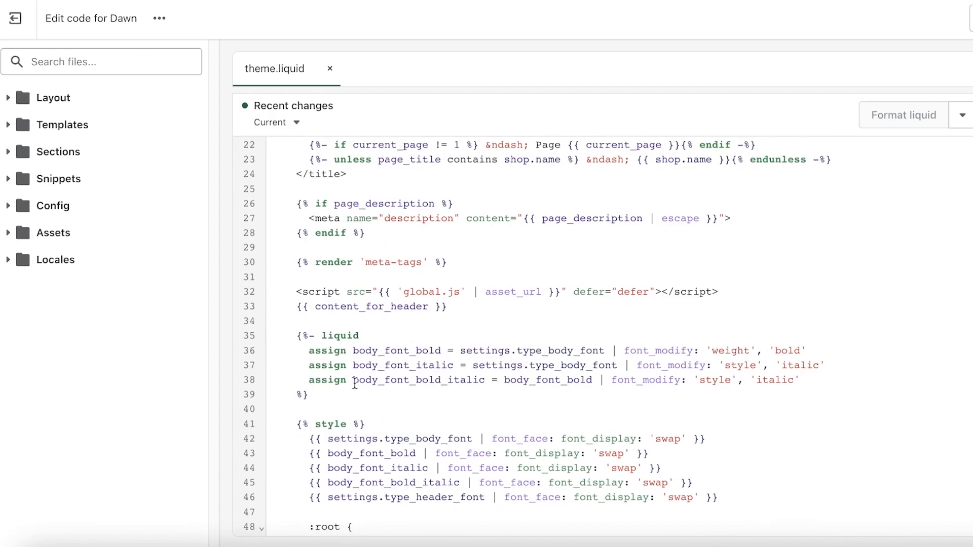
pyautogui.scroll(-3)
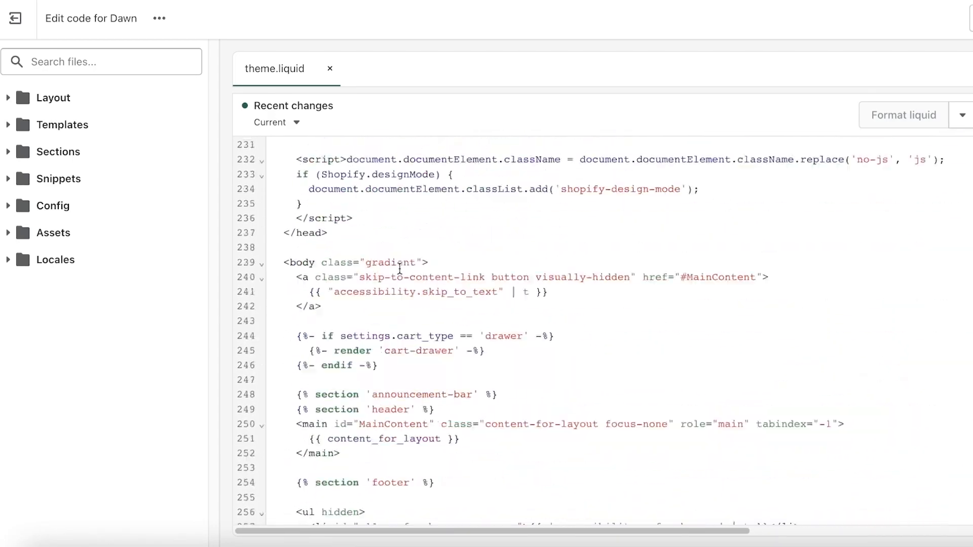
pyautogui.scroll(-3)
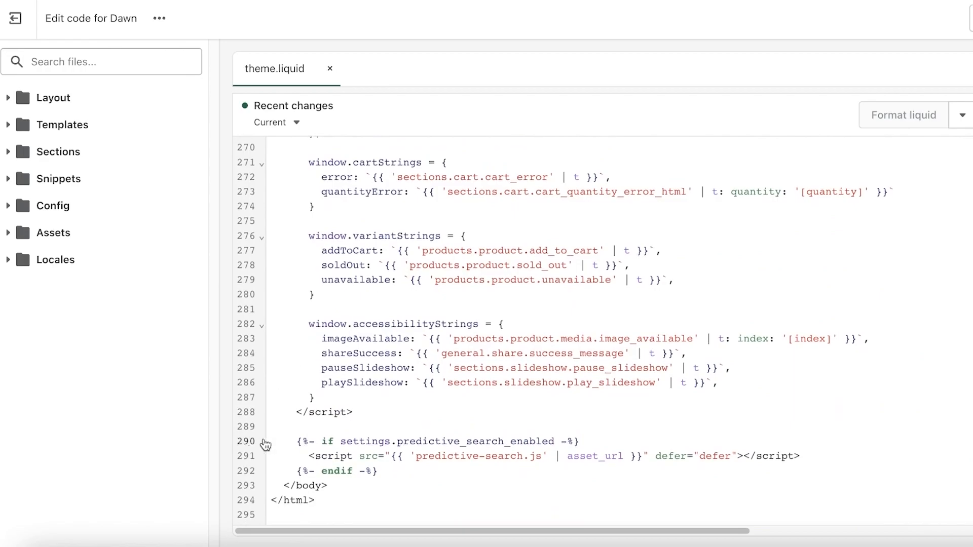
pyautogui.moveTo(408, 375)
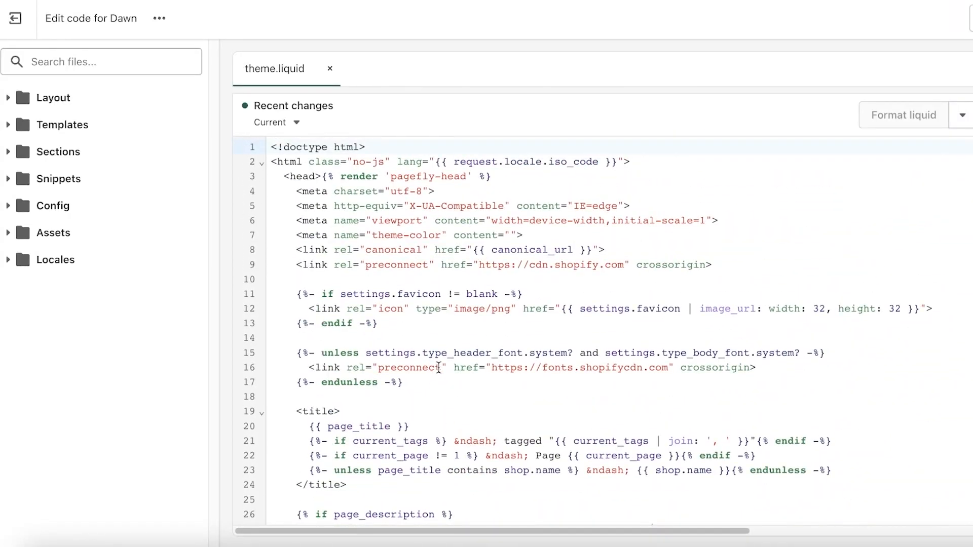
pyautogui.scroll(-3)
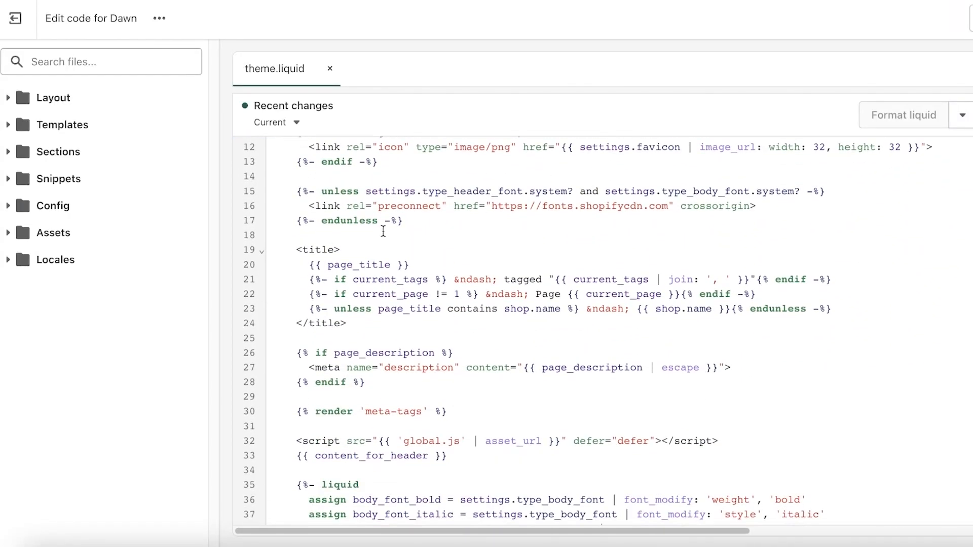
pyautogui.scroll(-3)
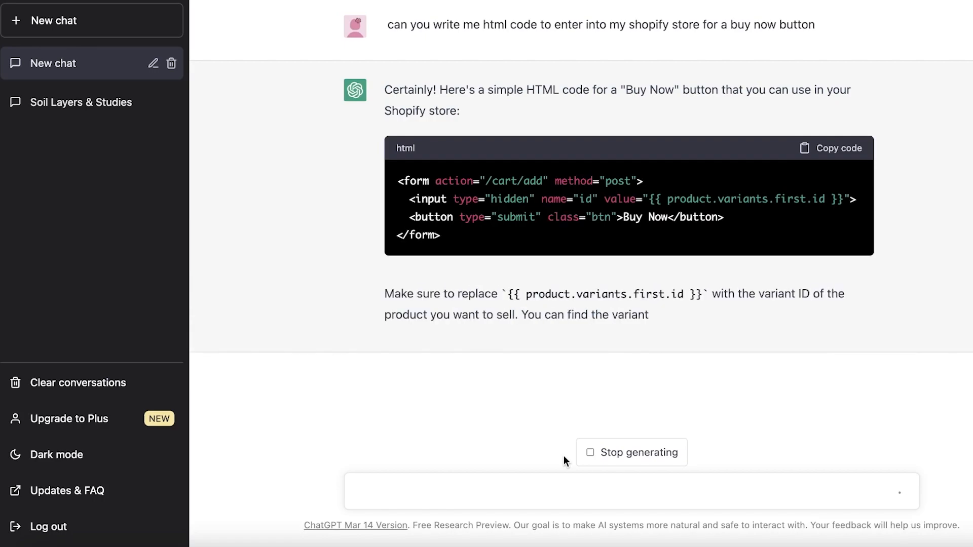
# Step: Copy the Buy Now form code that ChatGPT generated
pyautogui.click(831, 147)
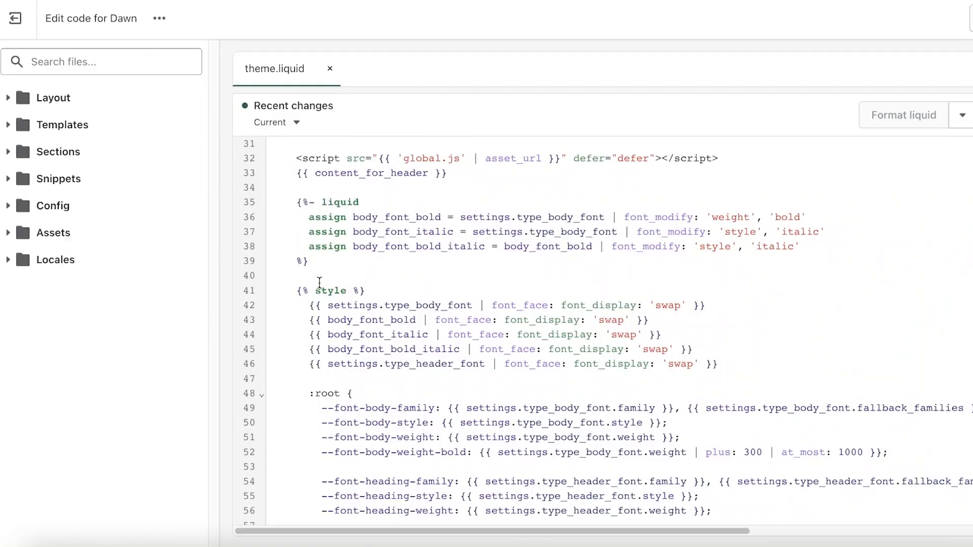
# Step: Paste the Buy Now form below the preconnect link at line 9 and save theme.liquid
pyautogui.scroll(-3)
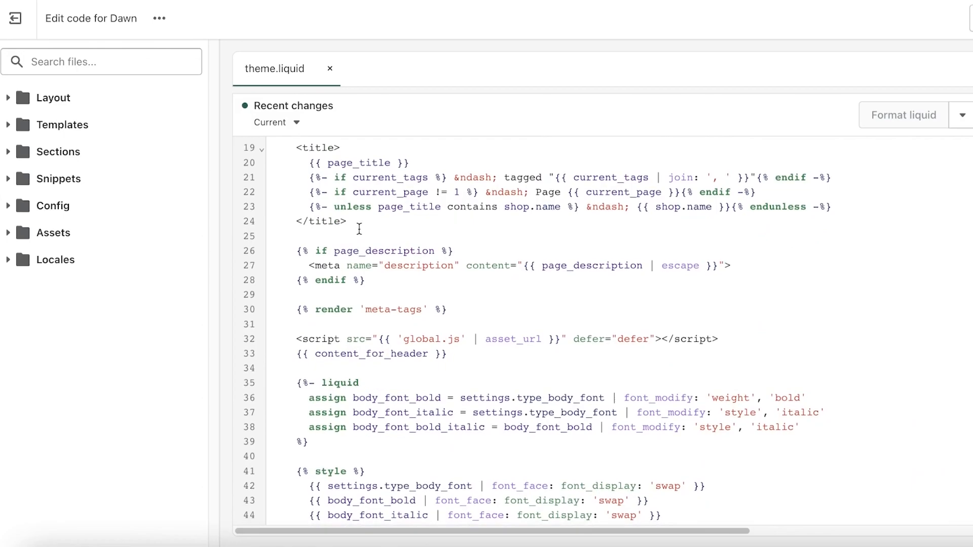
pyautogui.scroll(3)
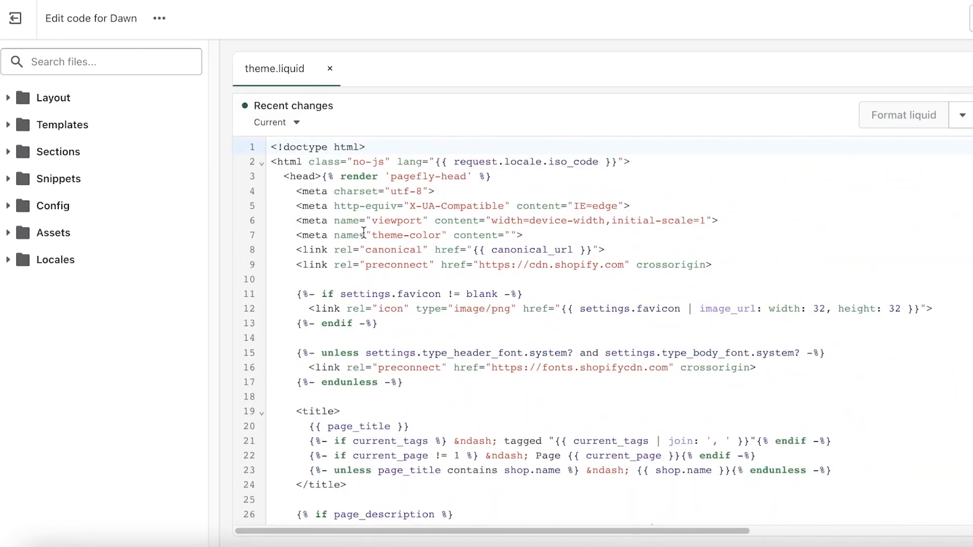
pyautogui.rightClick(509, 279)
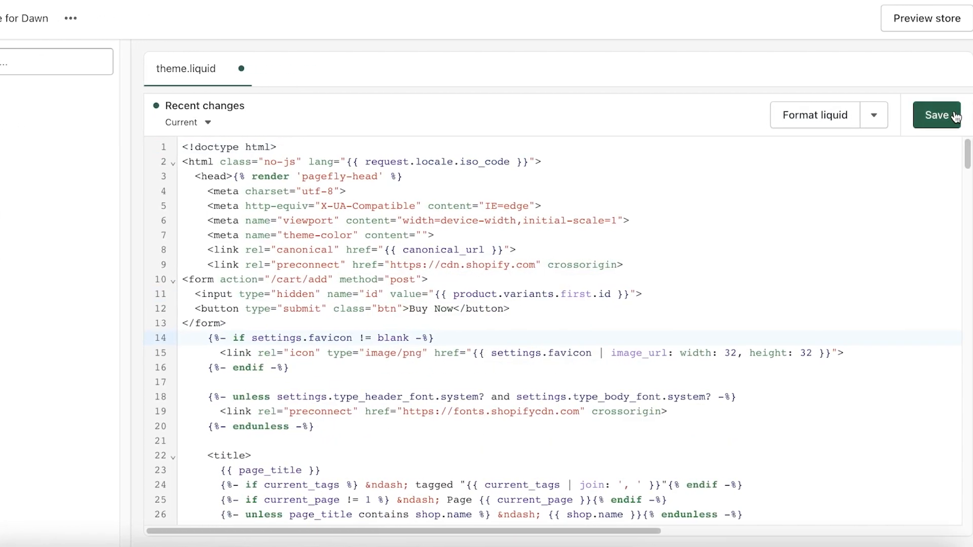
pyautogui.click(937, 115)
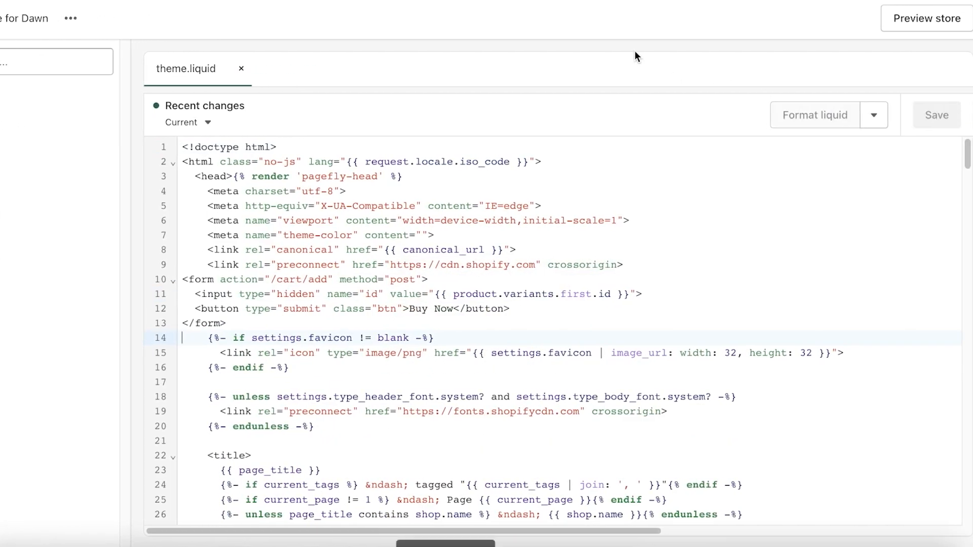
pyautogui.click(937, 115)
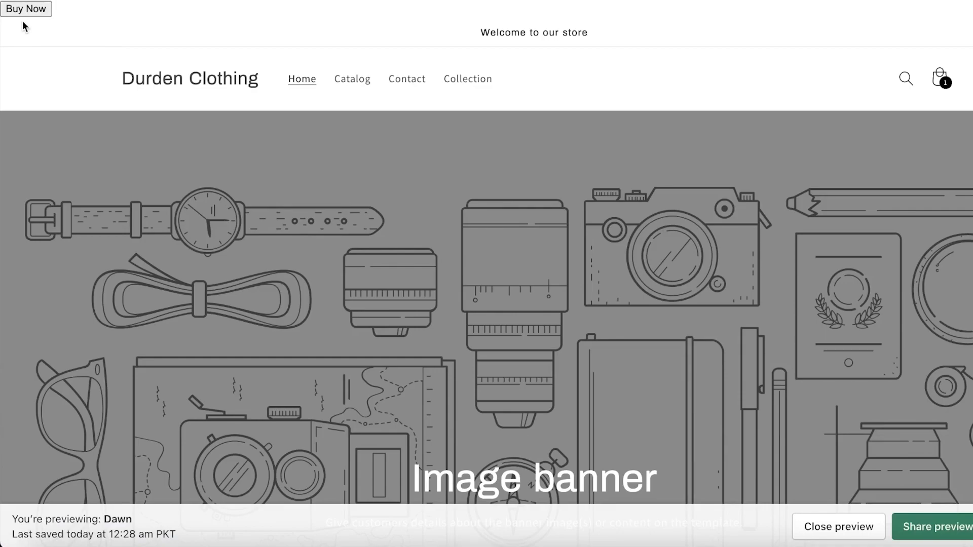
# Step: Test the Buy Now button in the storefront preview, then exit the preview
pyautogui.click(25, 9)
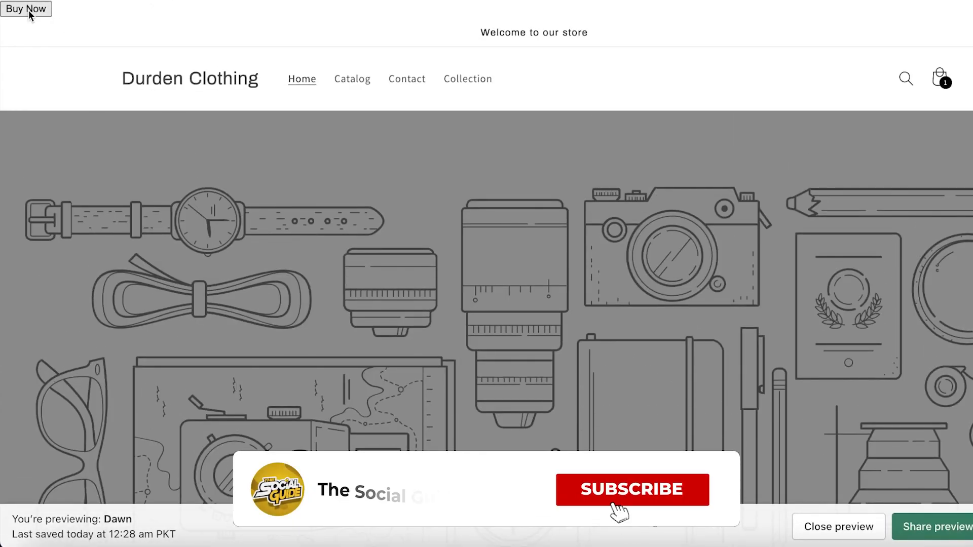
pyautogui.click(633, 489)
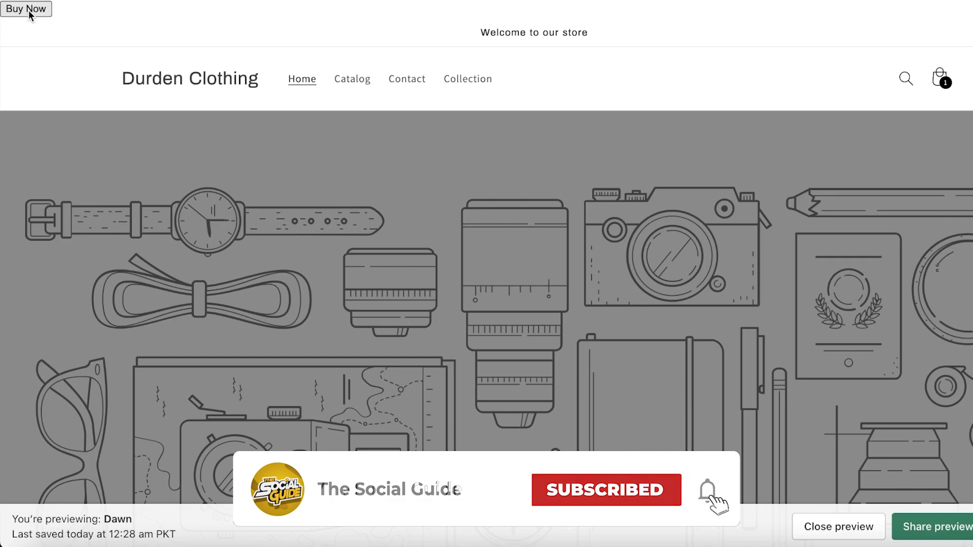
pyautogui.scroll(-3)
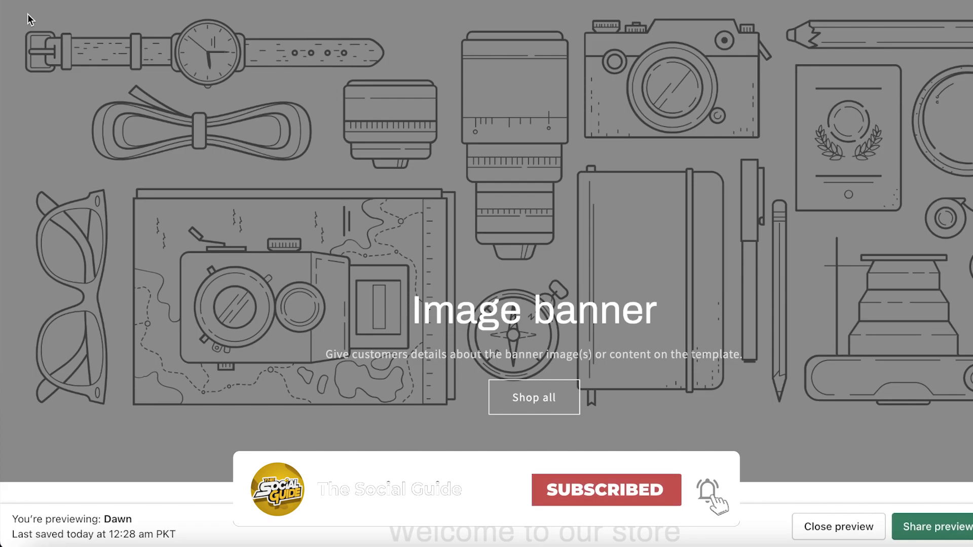
pyautogui.click(838, 527)
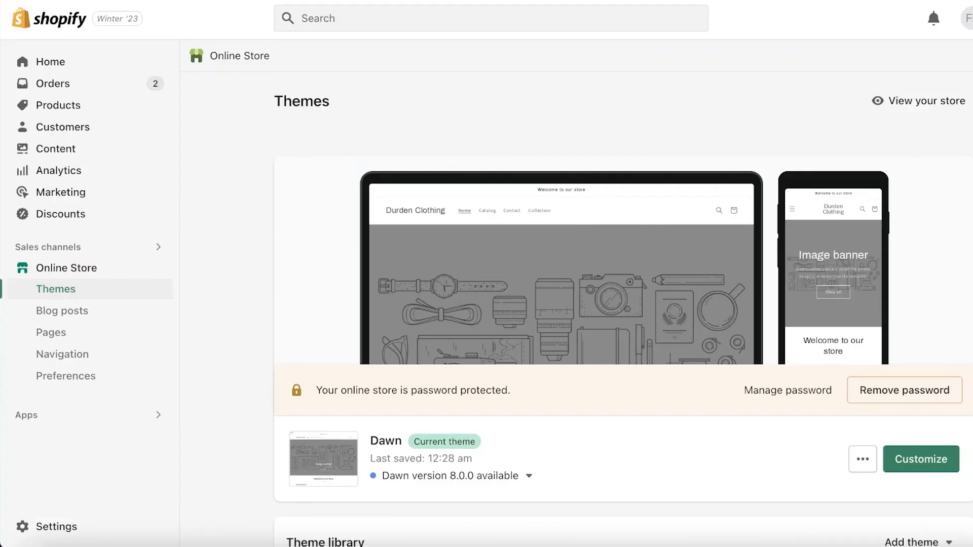
pyautogui.moveTo(80, 268)
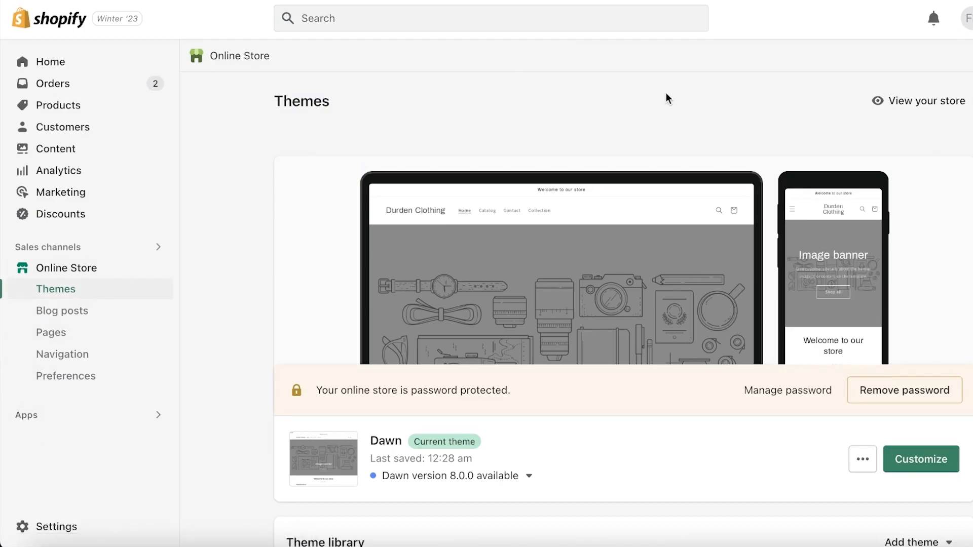
pyautogui.scroll(-3)
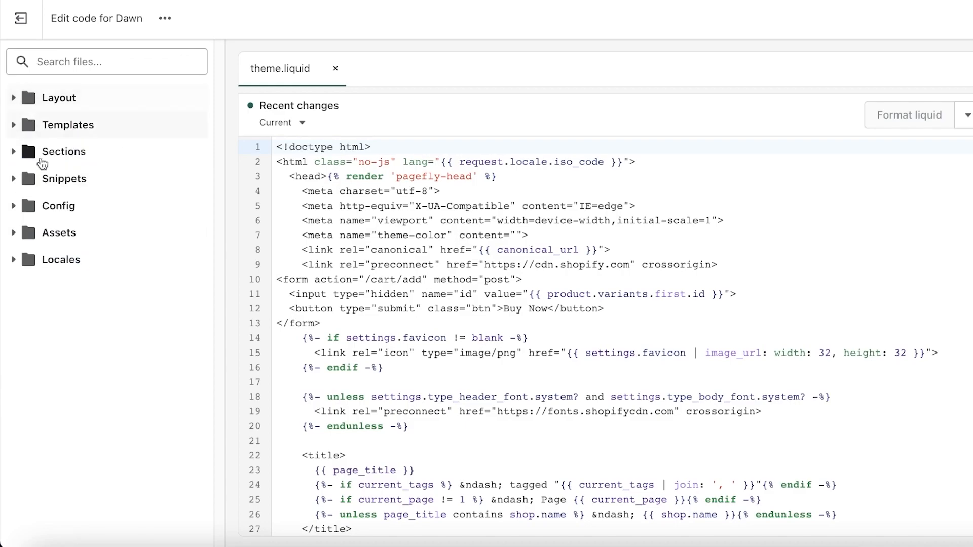
pyautogui.click(64, 152)
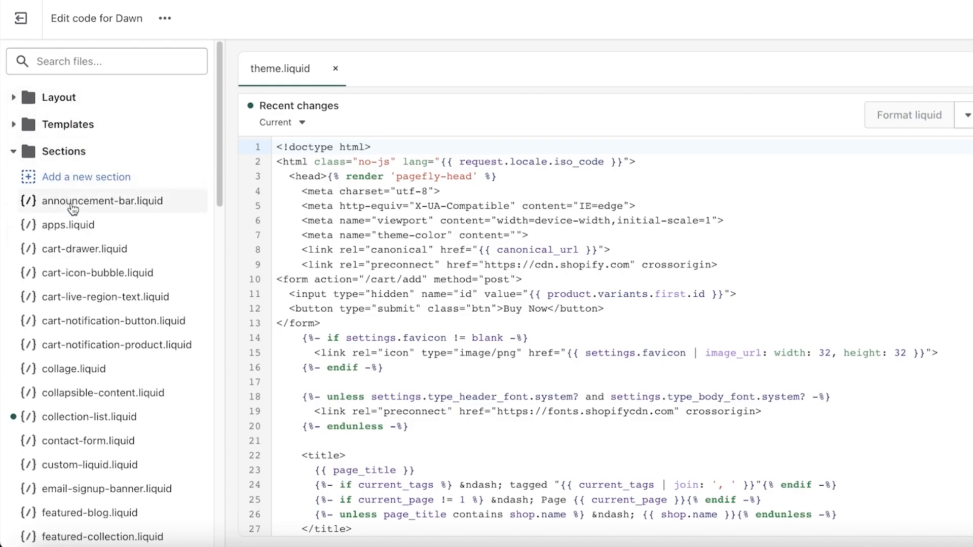
pyautogui.click(72, 432)
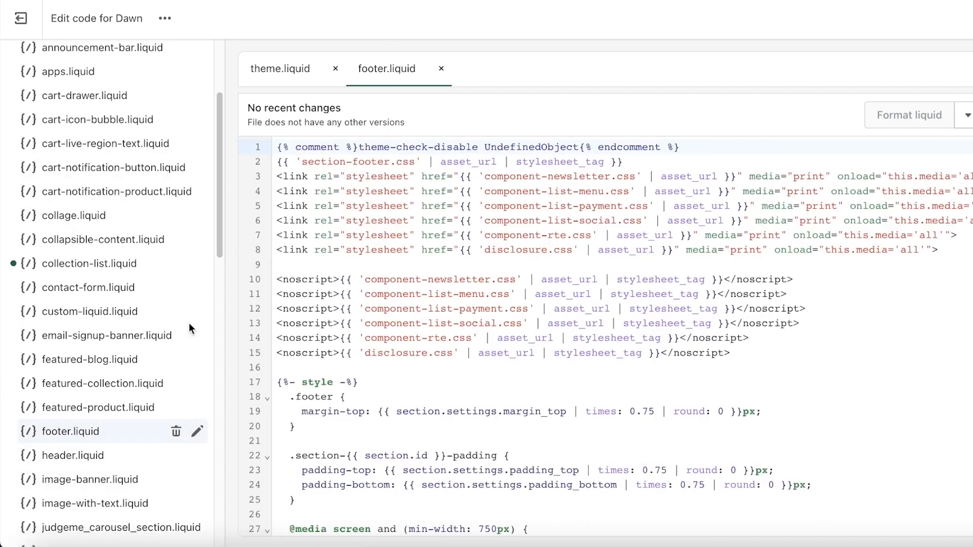
pyautogui.scroll(-3)
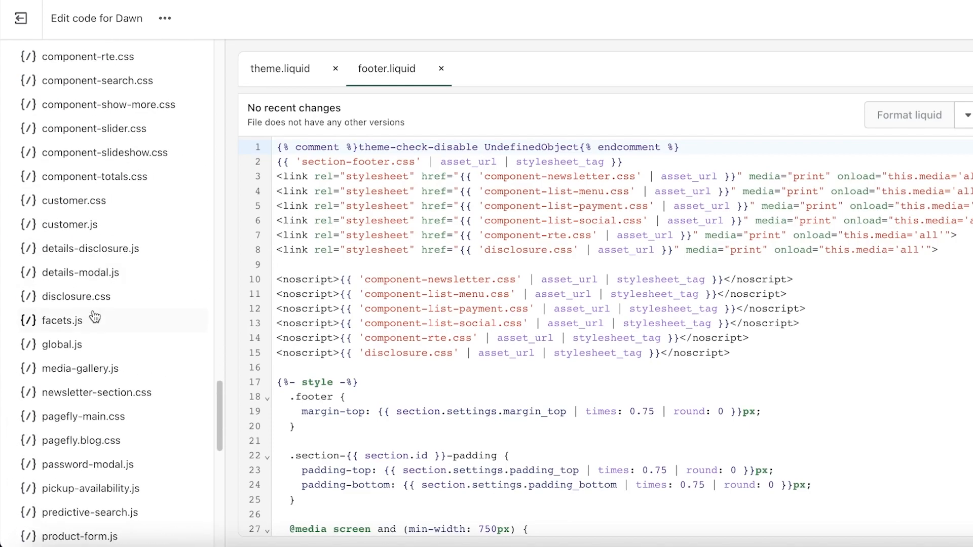
pyautogui.scroll(-3)
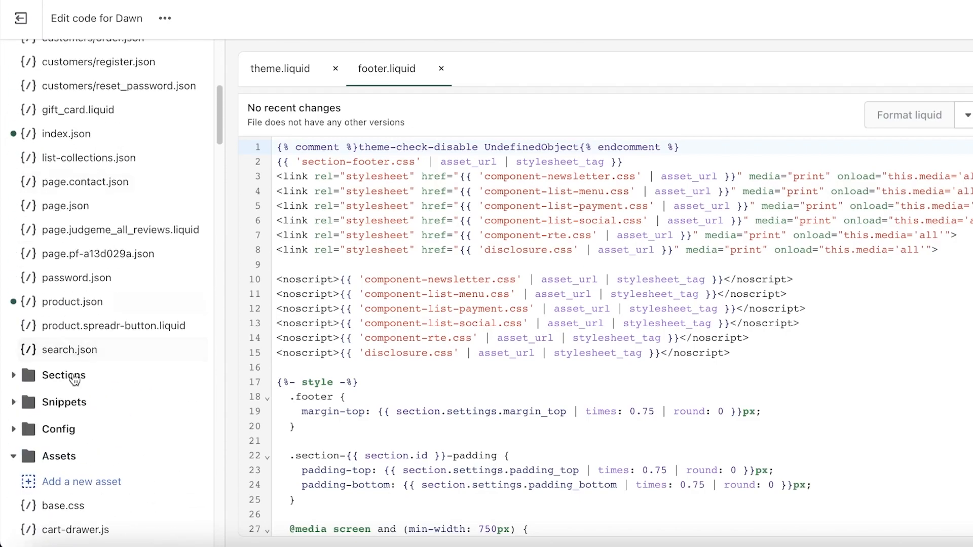
pyautogui.click(75, 301)
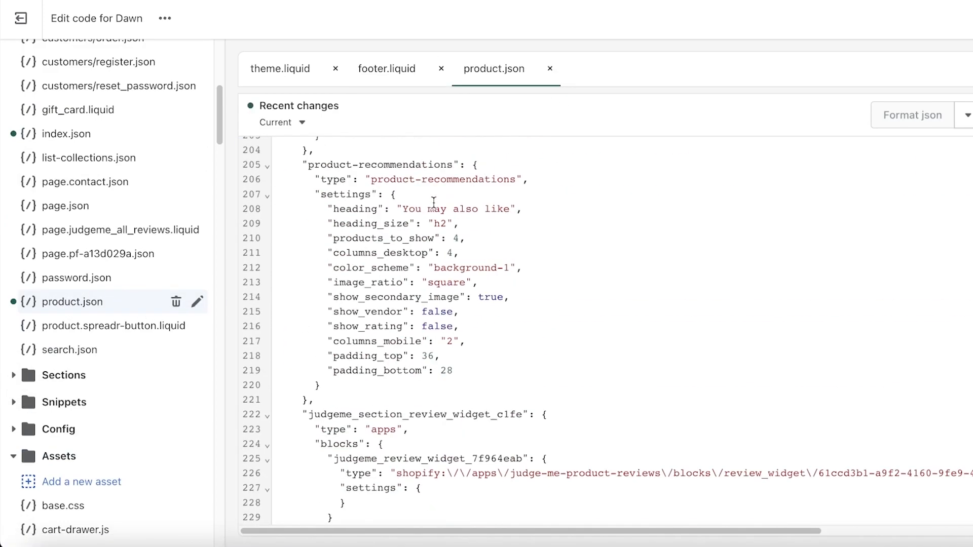
pyautogui.scroll(3)
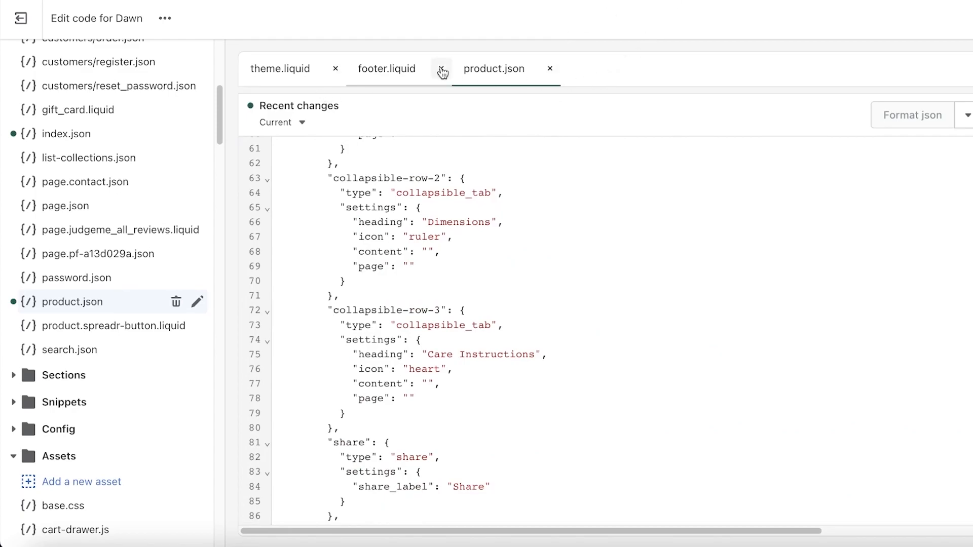
pyautogui.click(20, 17)
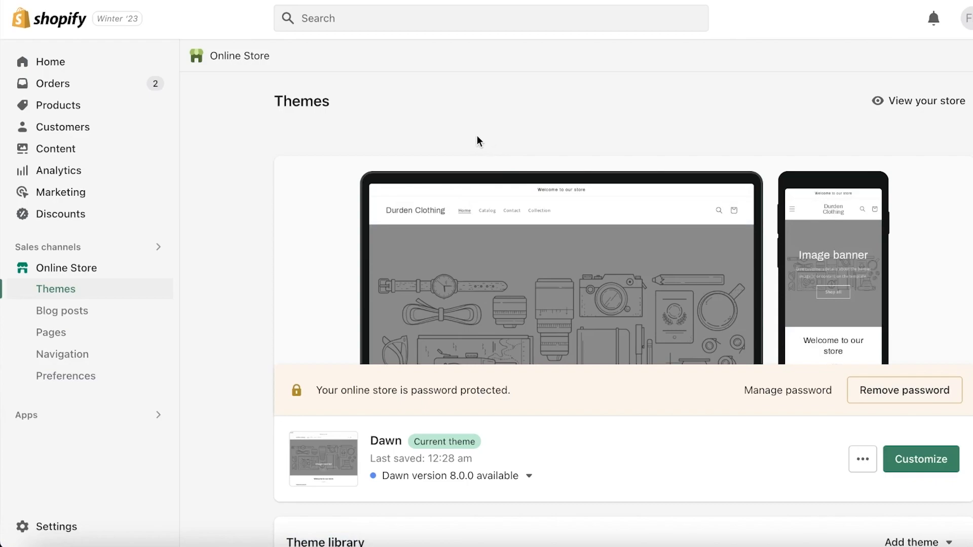
pyautogui.moveTo(241, 165)
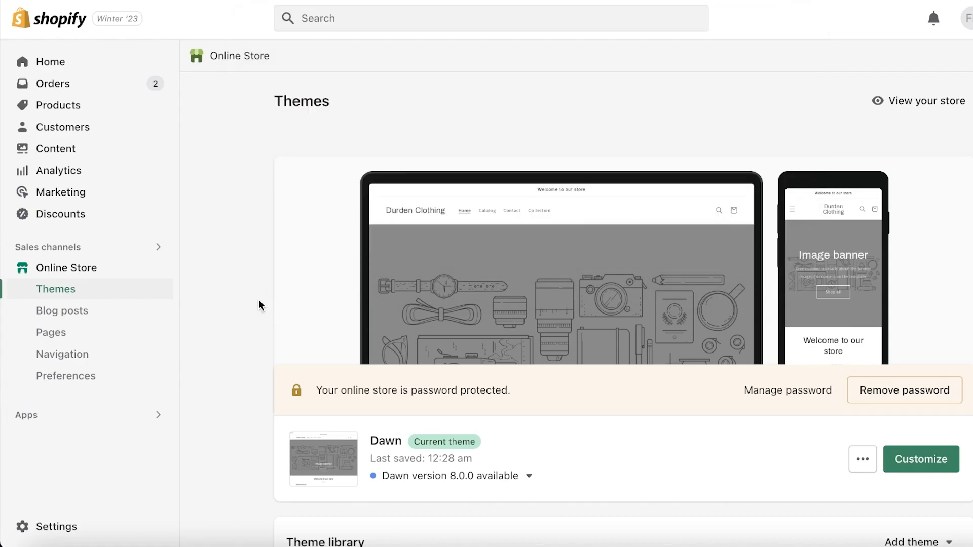
pyautogui.moveTo(195, 285)
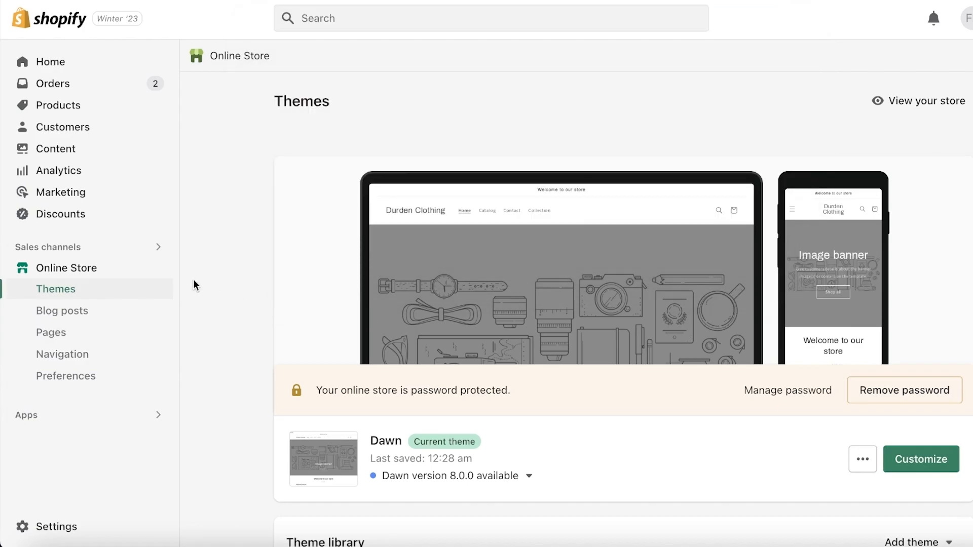
pyautogui.moveTo(79, 62)
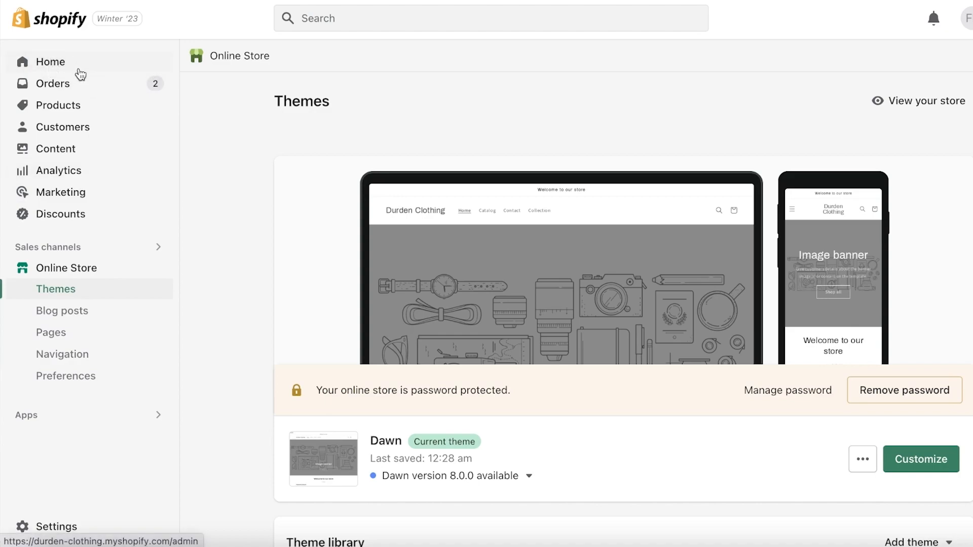
# Step: Go Home, then Online Store > Themes, and follow Remove password to Preferences
pyautogui.click(50, 61)
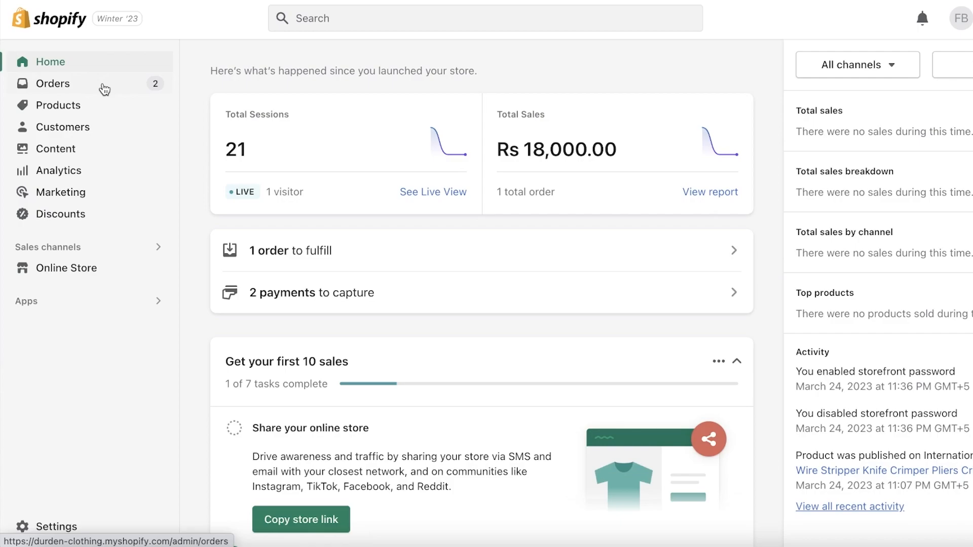
pyautogui.click(66, 268)
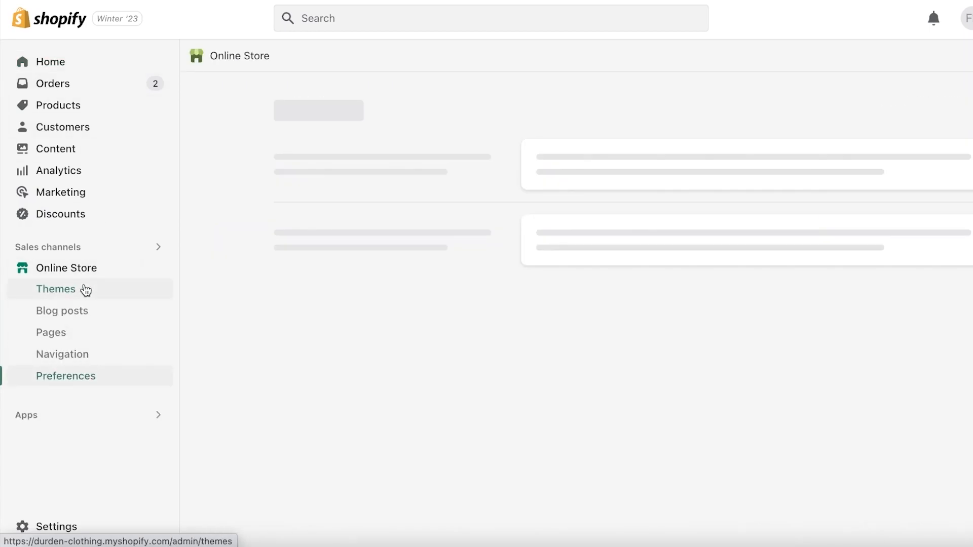
pyautogui.click(56, 289)
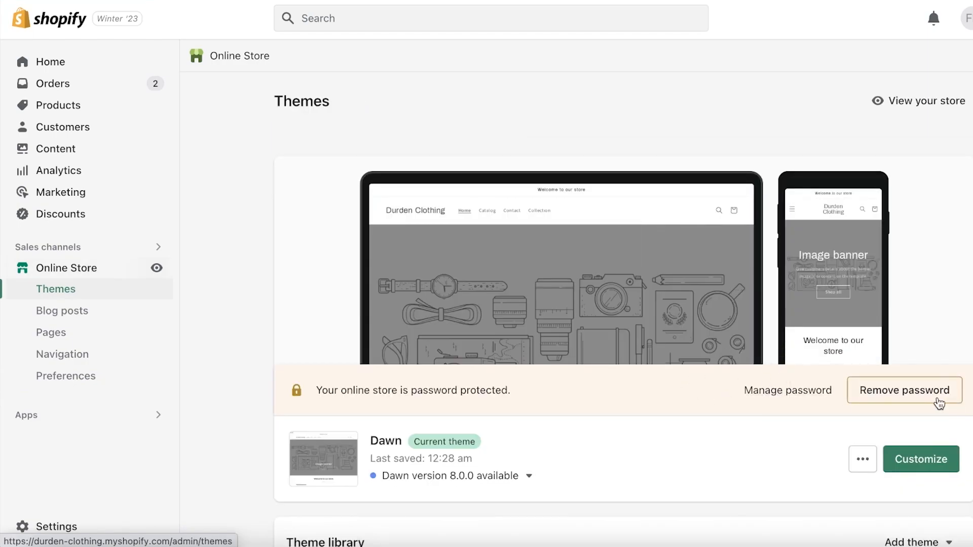
pyautogui.click(65, 376)
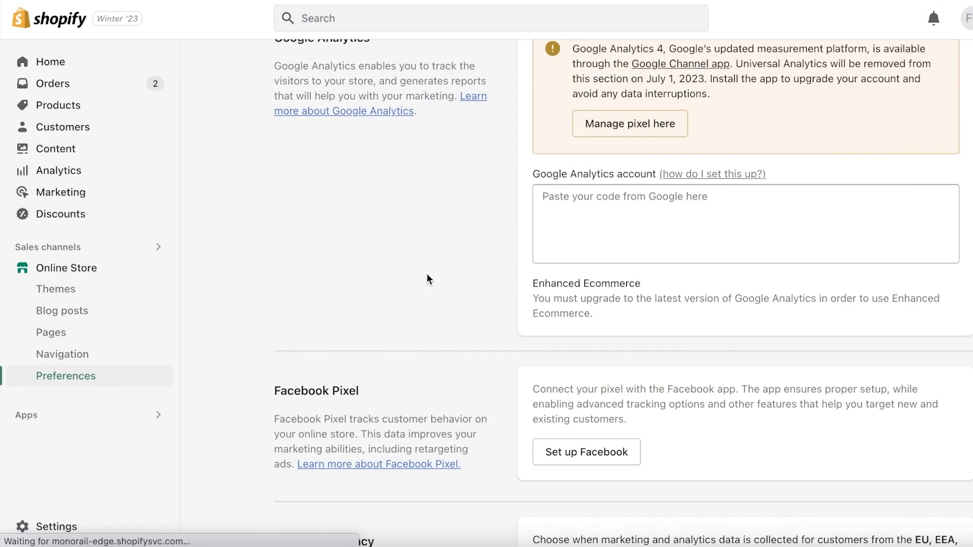
pyautogui.scroll(-3)
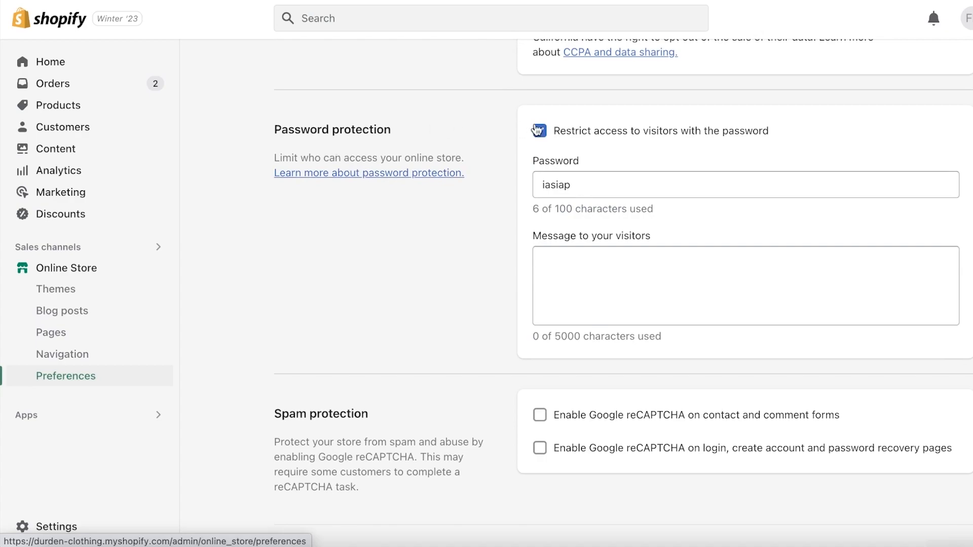
pyautogui.click(539, 130)
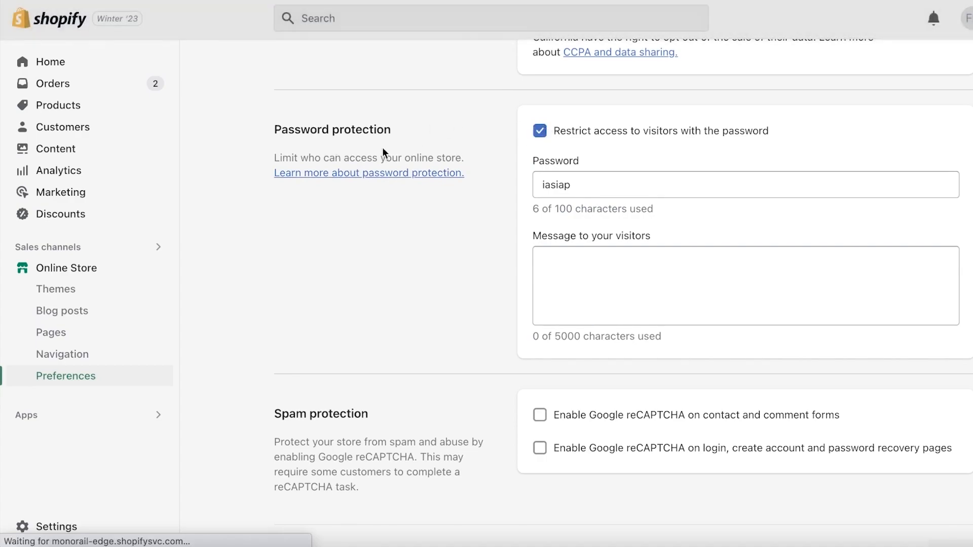
pyautogui.moveTo(334, 160)
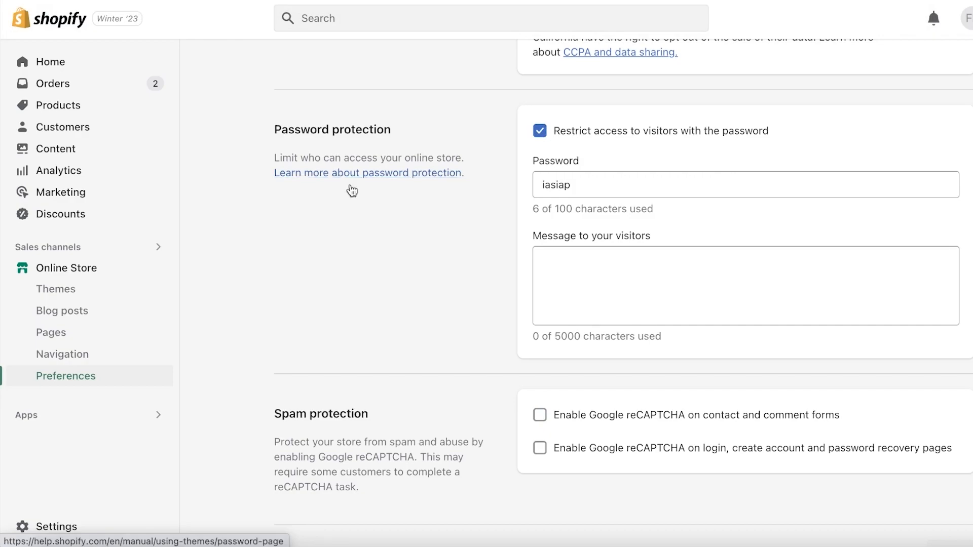
pyautogui.scroll(-3)
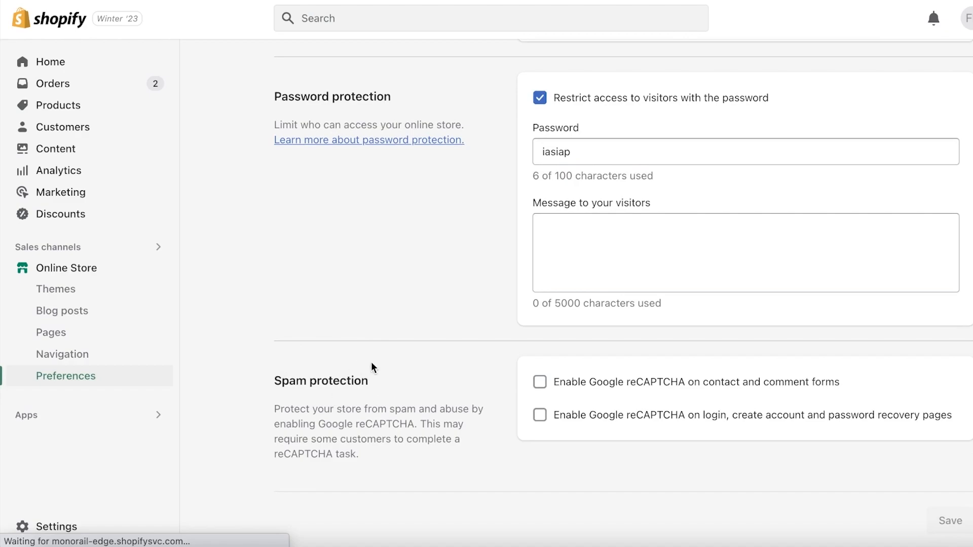
pyautogui.moveTo(658, 419)
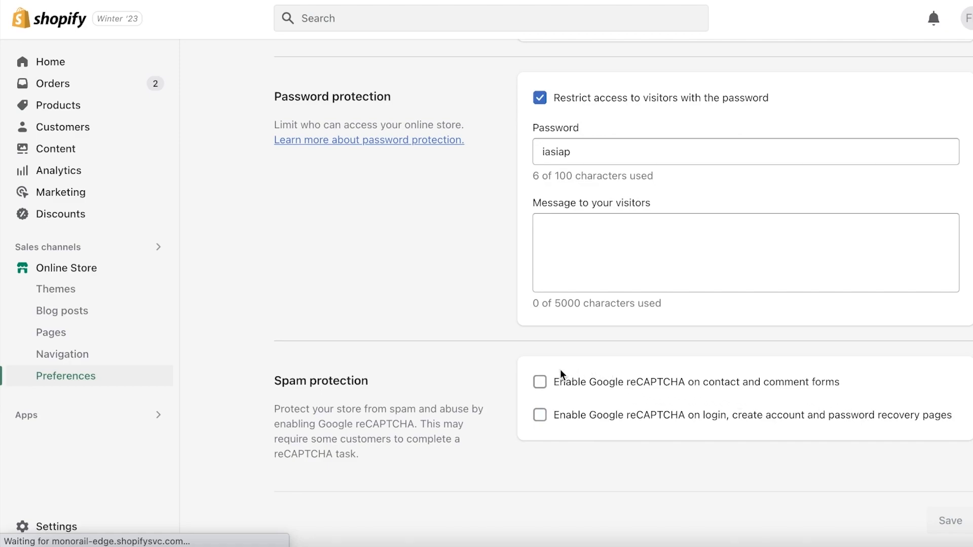
pyautogui.click(539, 382)
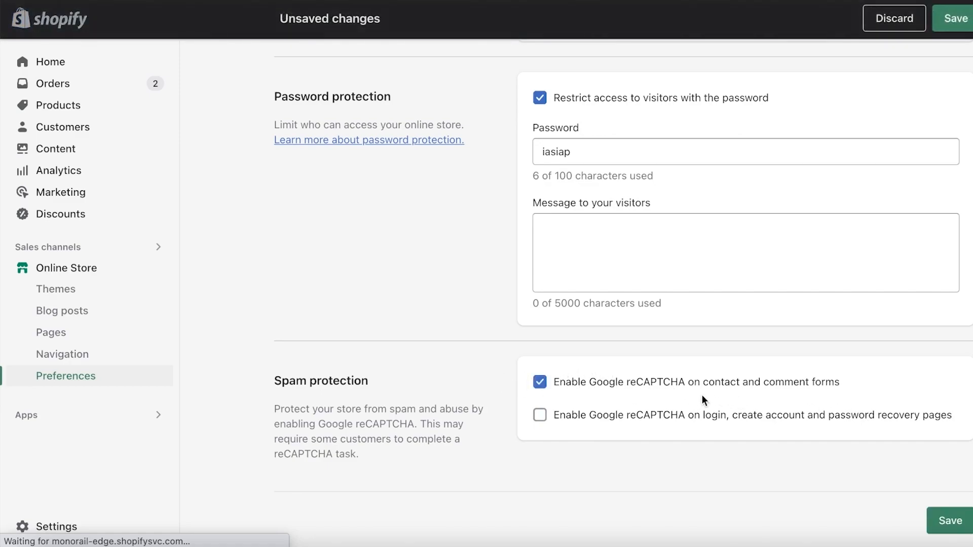
pyautogui.moveTo(494, 379)
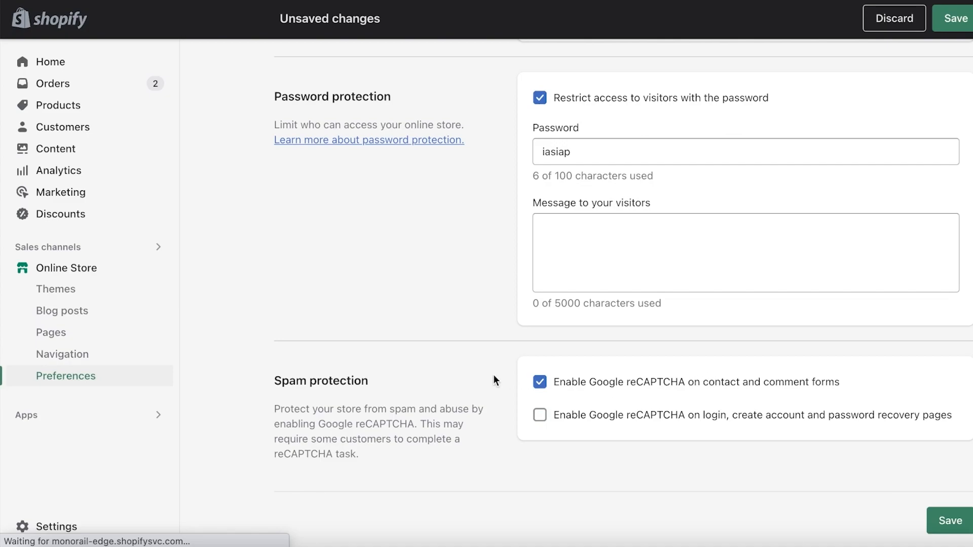
pyautogui.click(539, 381)
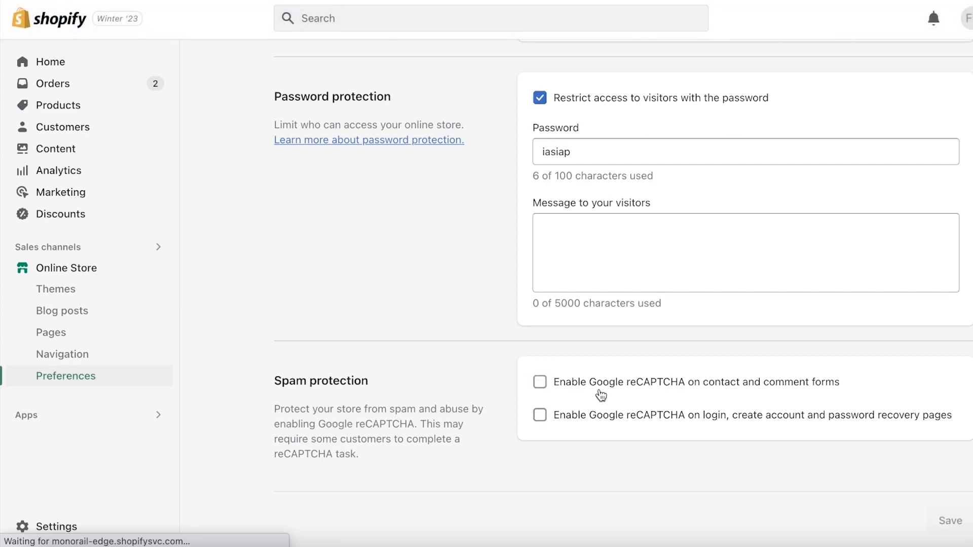
pyautogui.moveTo(600, 398)
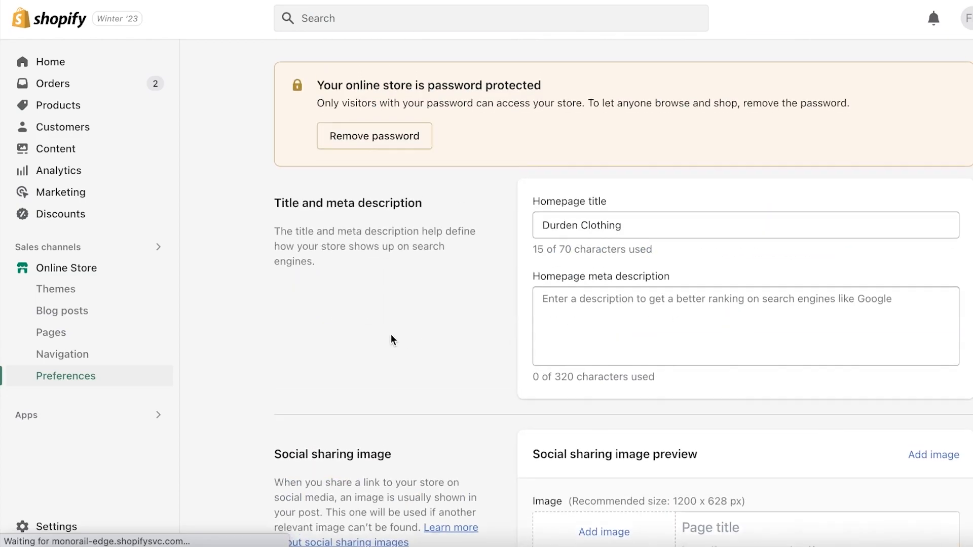
pyautogui.scroll(-3)
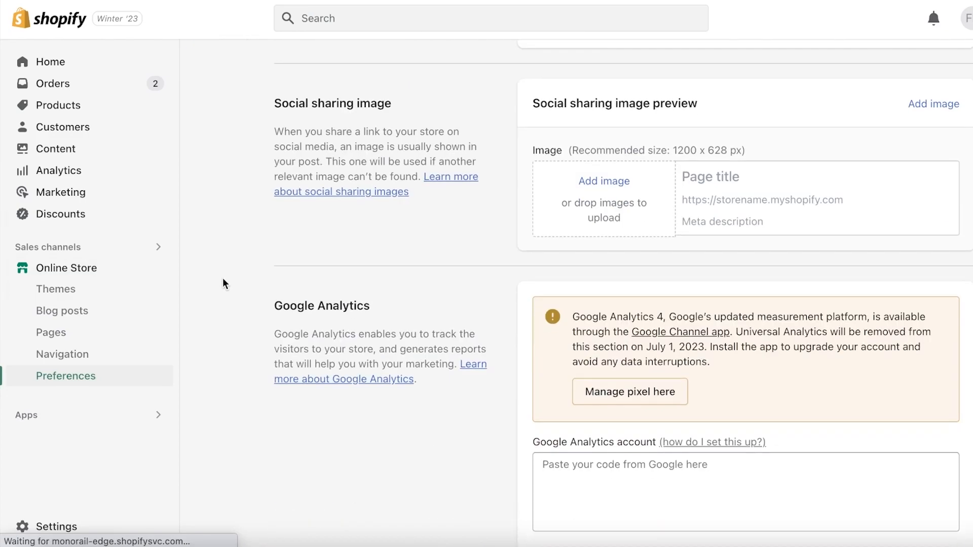
pyautogui.click(58, 105)
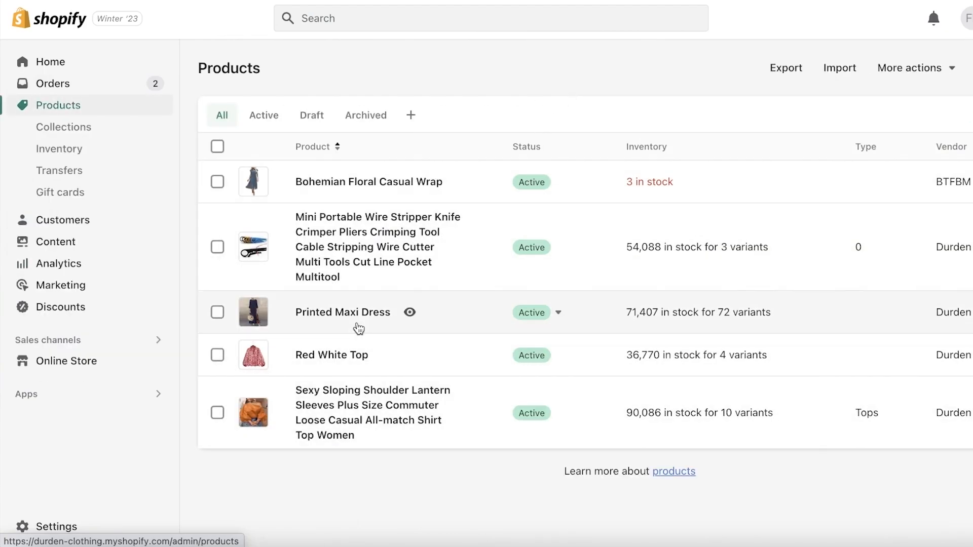
pyautogui.moveTo(464, 182)
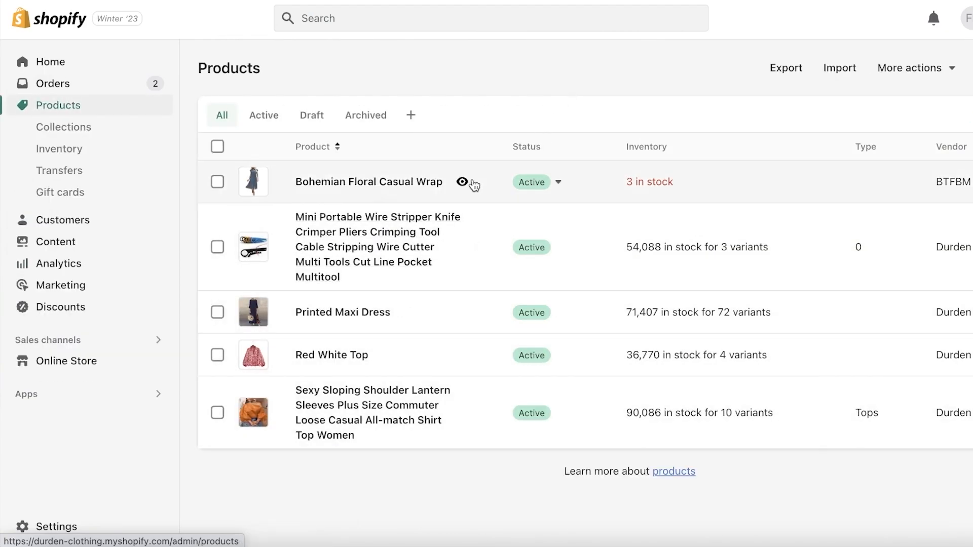
pyautogui.click(462, 182)
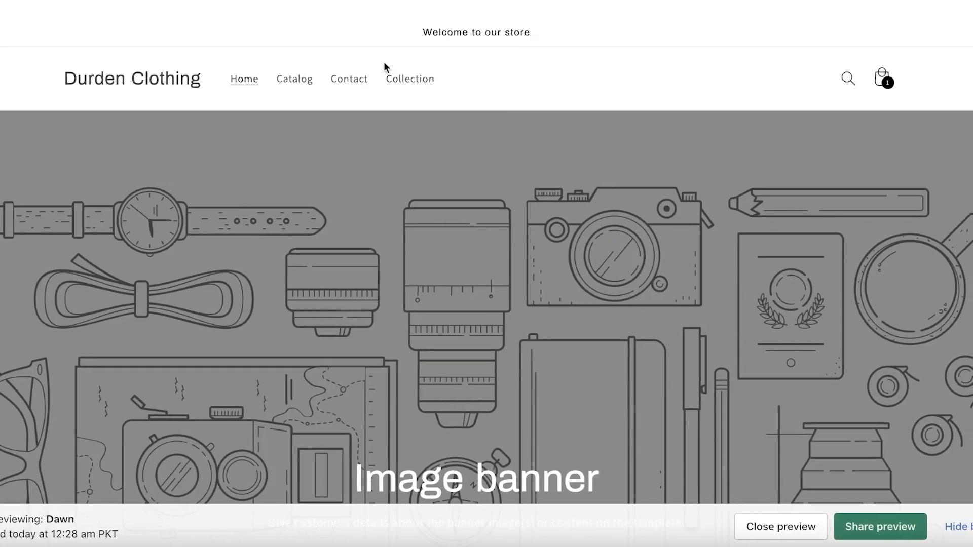
pyautogui.click(294, 79)
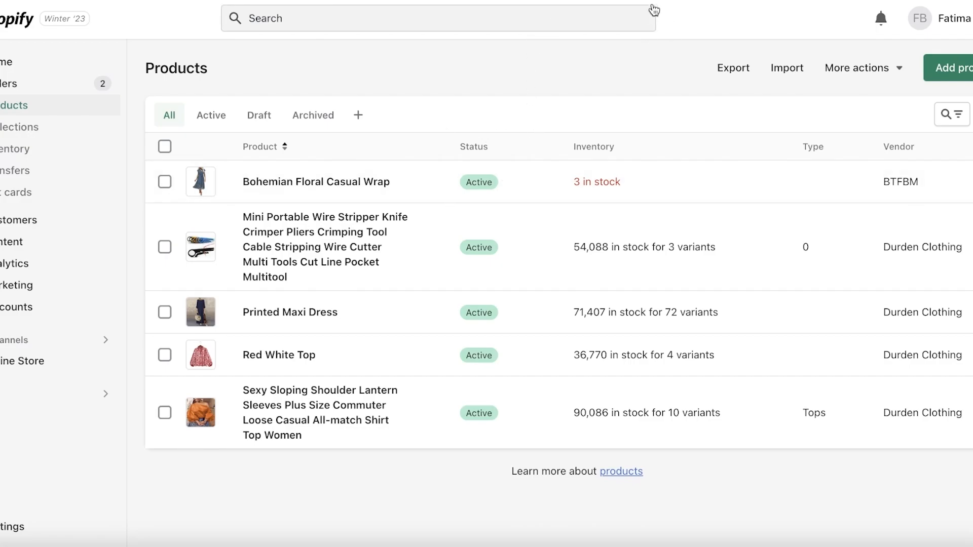
pyautogui.moveTo(213, 356)
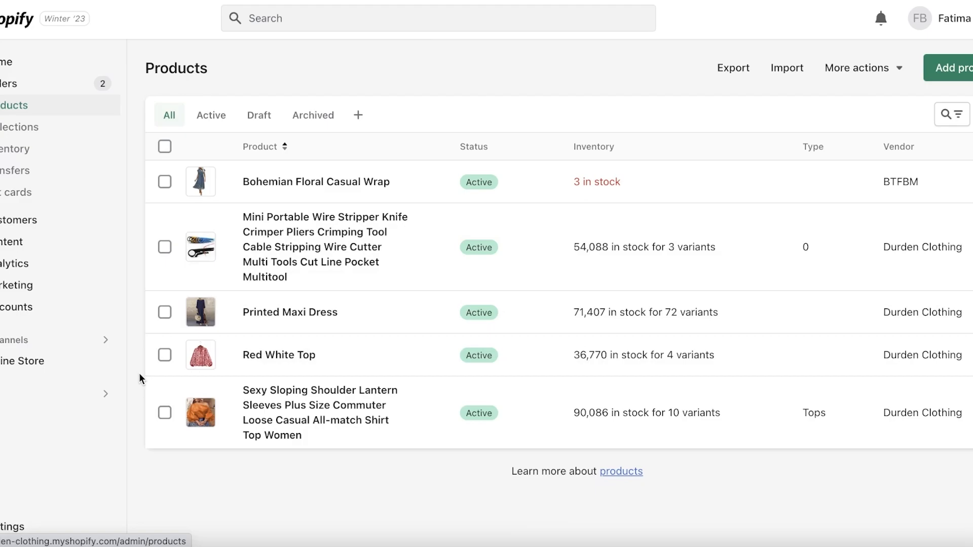
pyautogui.click(437, 17)
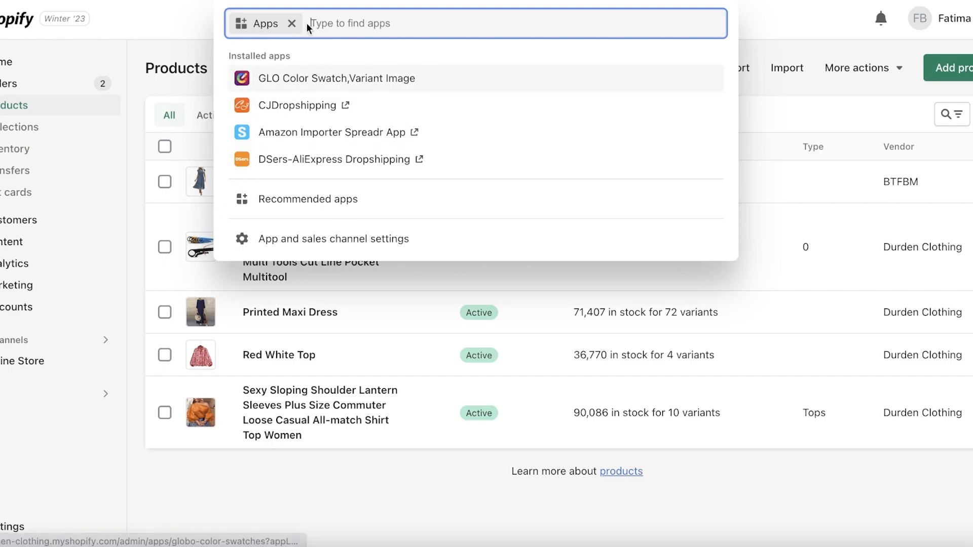
pyautogui.click(292, 23)
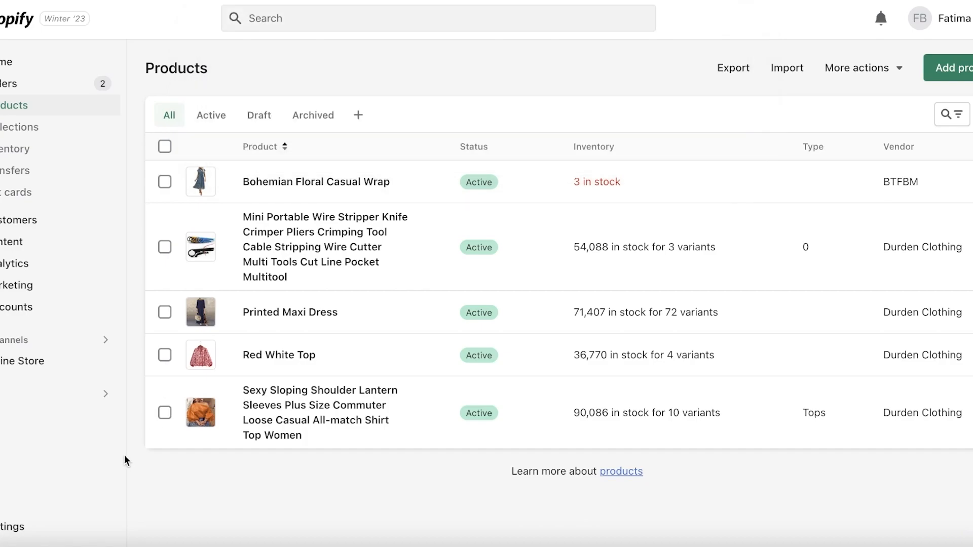
pyautogui.click(438, 18)
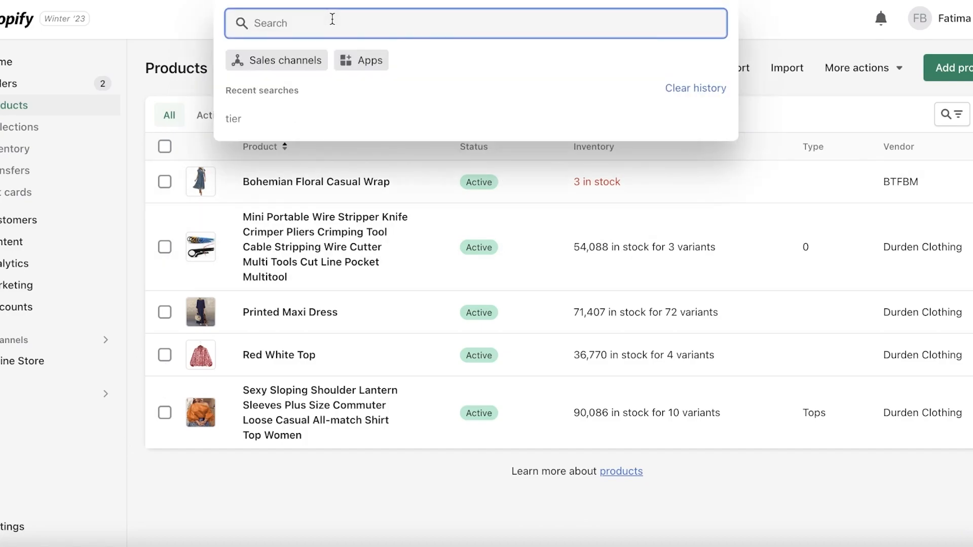
pyautogui.click(144, 37)
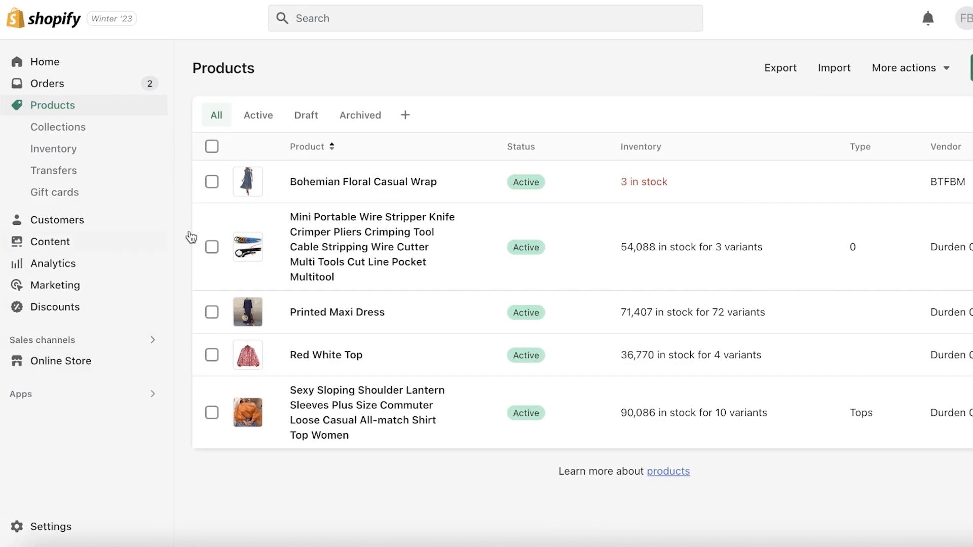
# Step: Switch the gift card setting from never expiring to expiring after 5 years
pyautogui.click(51, 526)
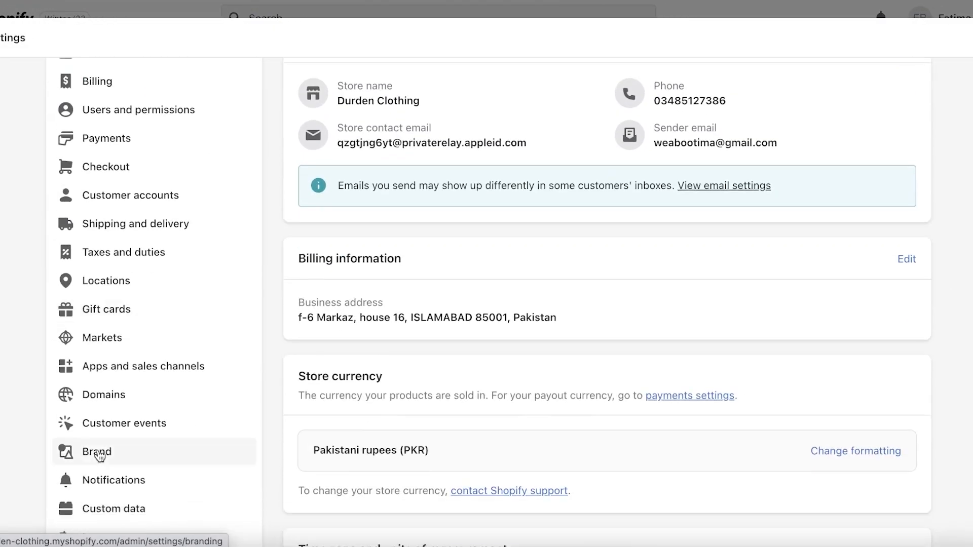
pyautogui.scroll(-3)
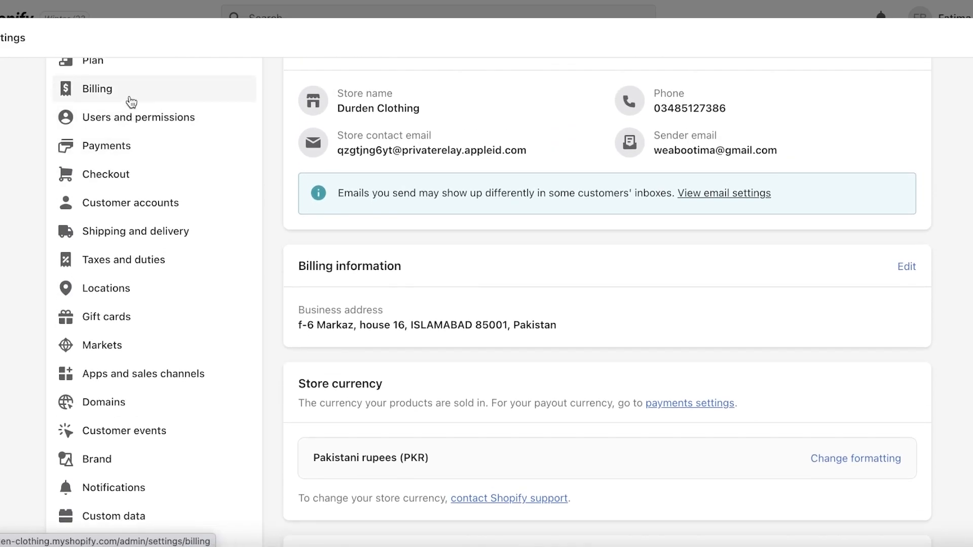
pyautogui.click(97, 88)
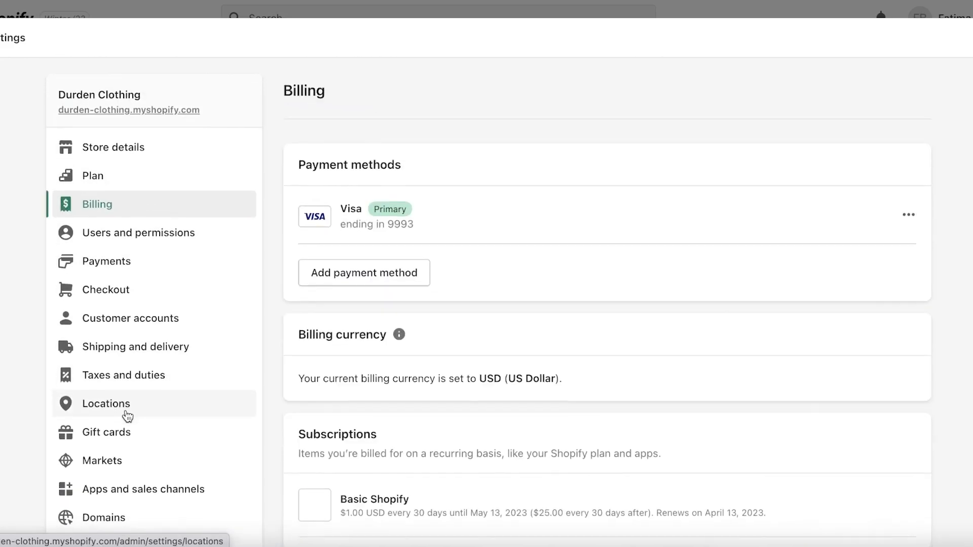
pyautogui.click(106, 432)
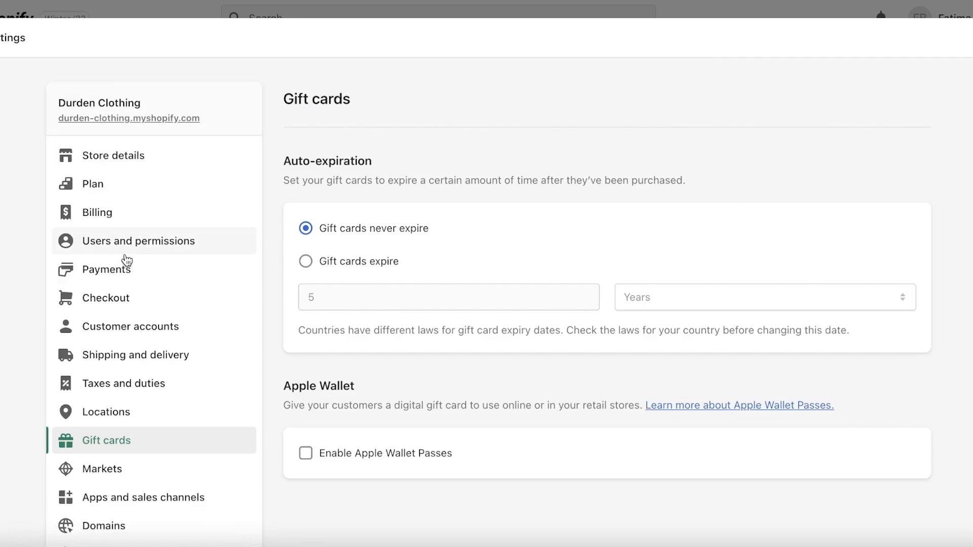
pyautogui.scroll(-3)
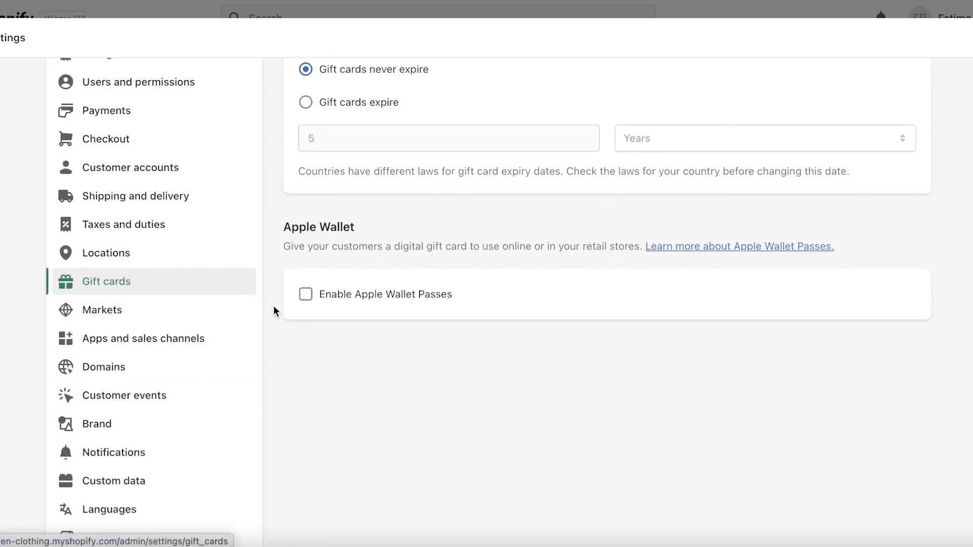
pyautogui.click(305, 258)
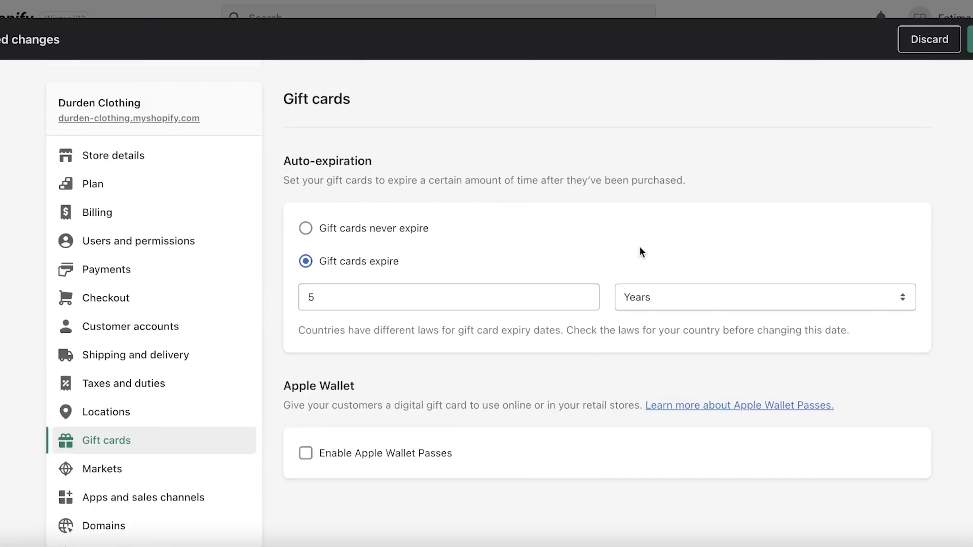
pyautogui.scroll(-3)
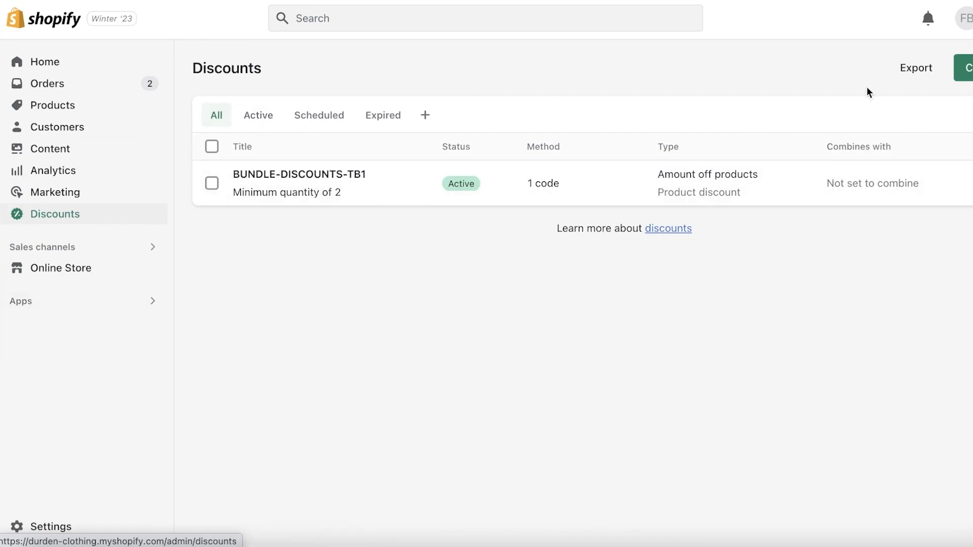
# Step: Start a new discount to bring up the product, order, Buy X get Y and shipping types
pyautogui.click(962, 68)
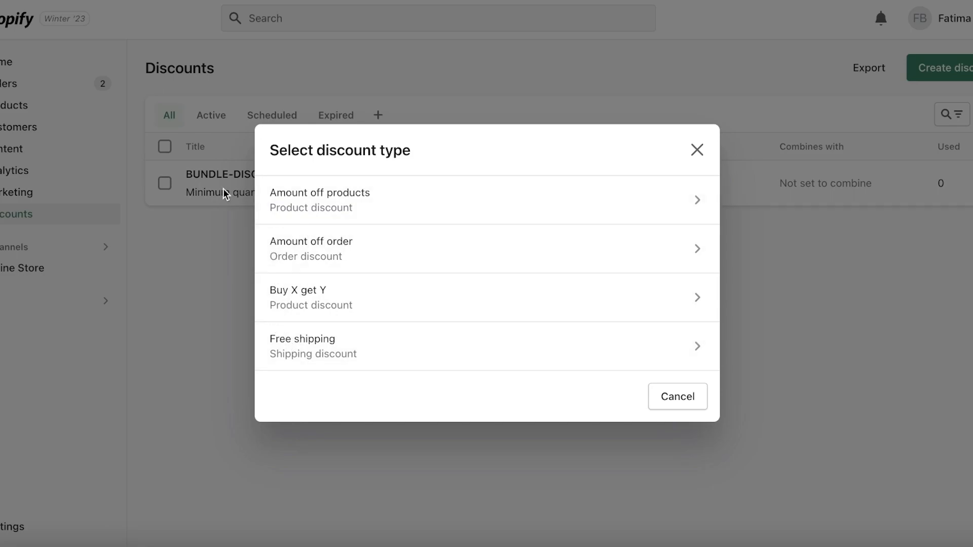
pyautogui.moveTo(310, 200)
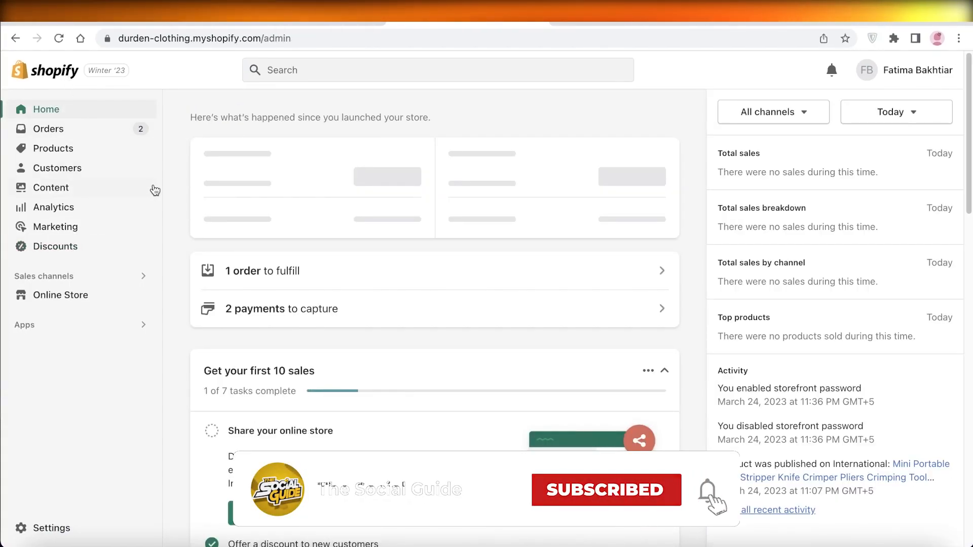
pyautogui.moveTo(164, 200)
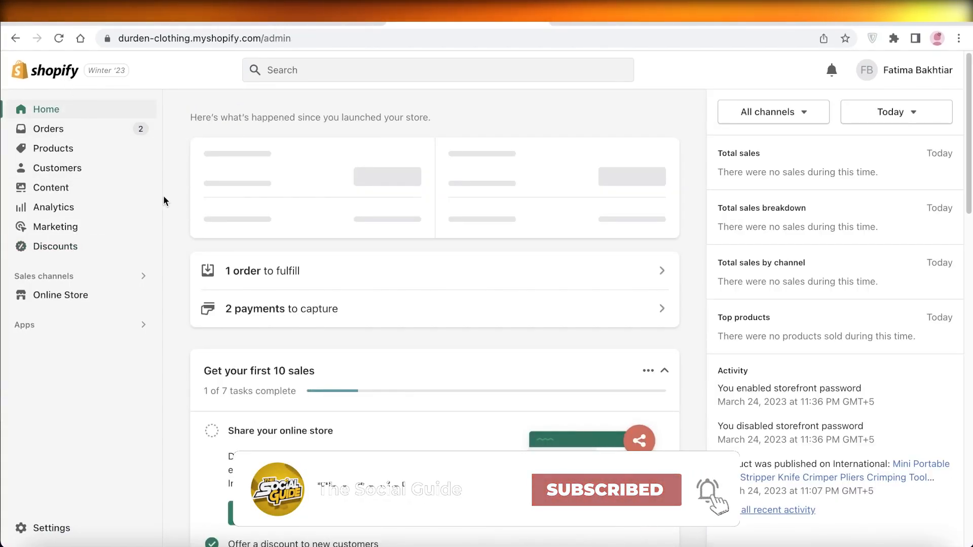